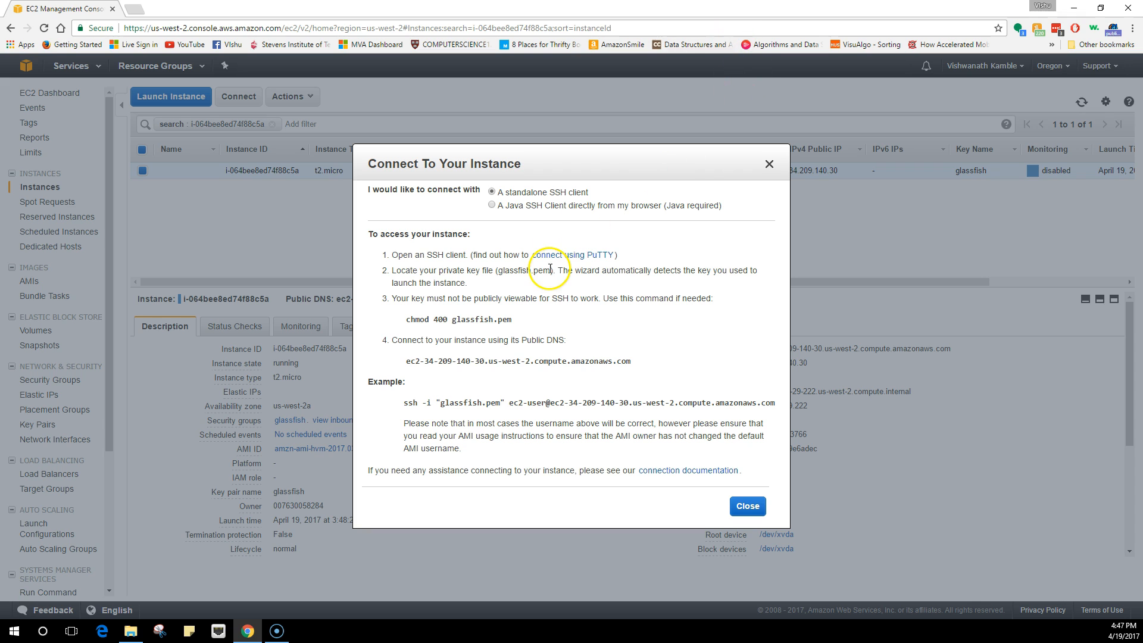
Open the AWS guide for connecting to the instance using PuTTY.
left_click(572, 255)
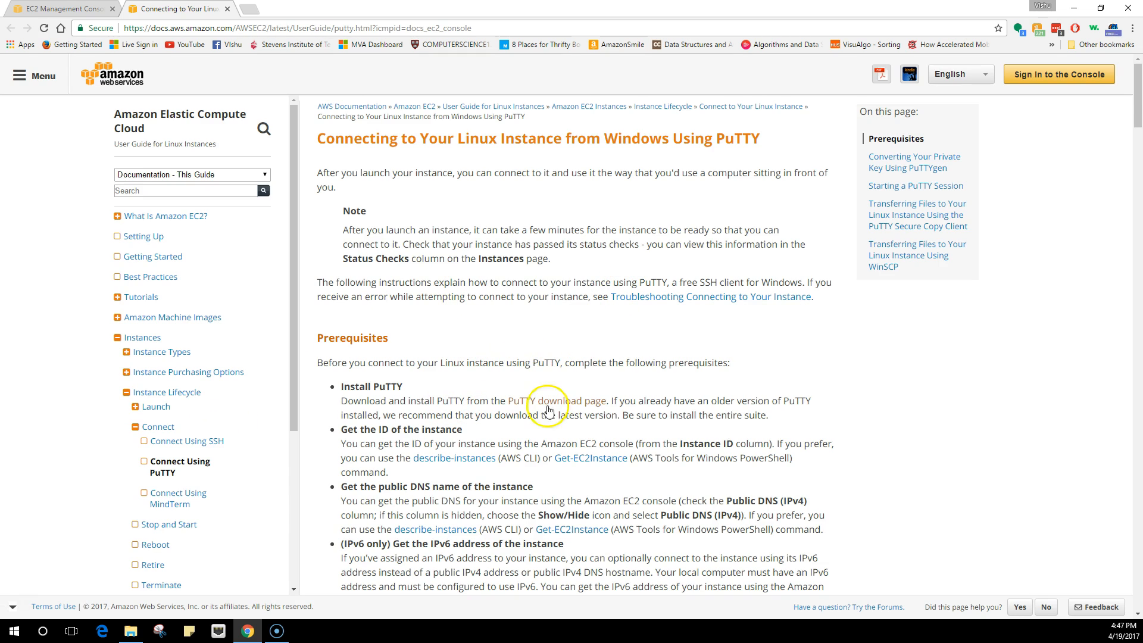
Download putty-64bit-0.68-installer.msi from the PuTTY release download page.
left_click(555, 401)
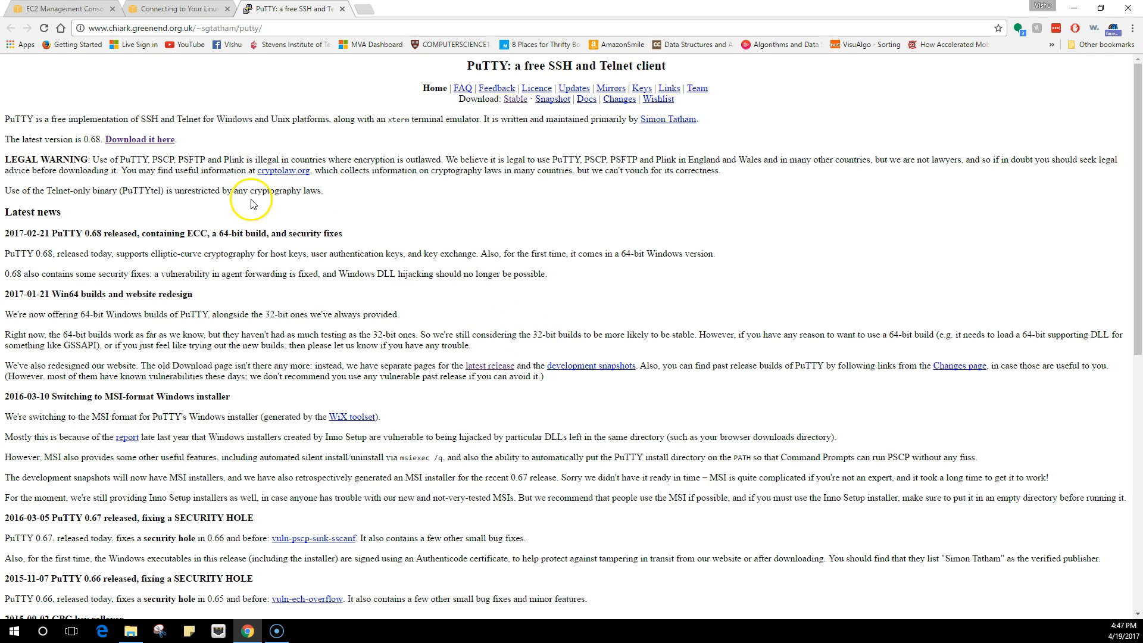
left_click(140, 139)
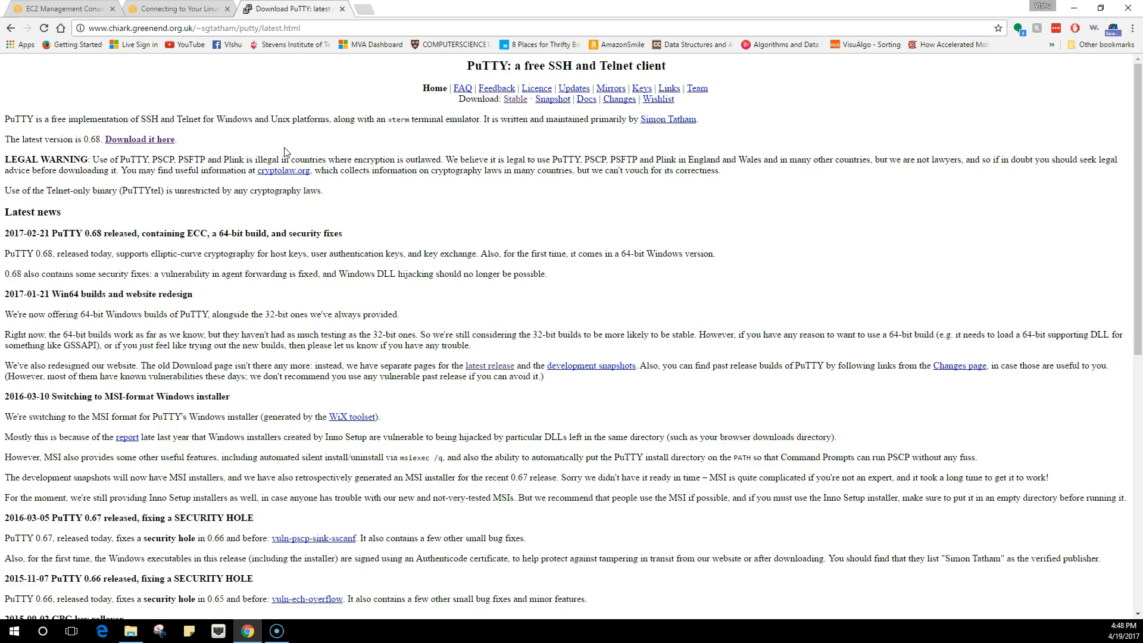
left_click(140, 139)
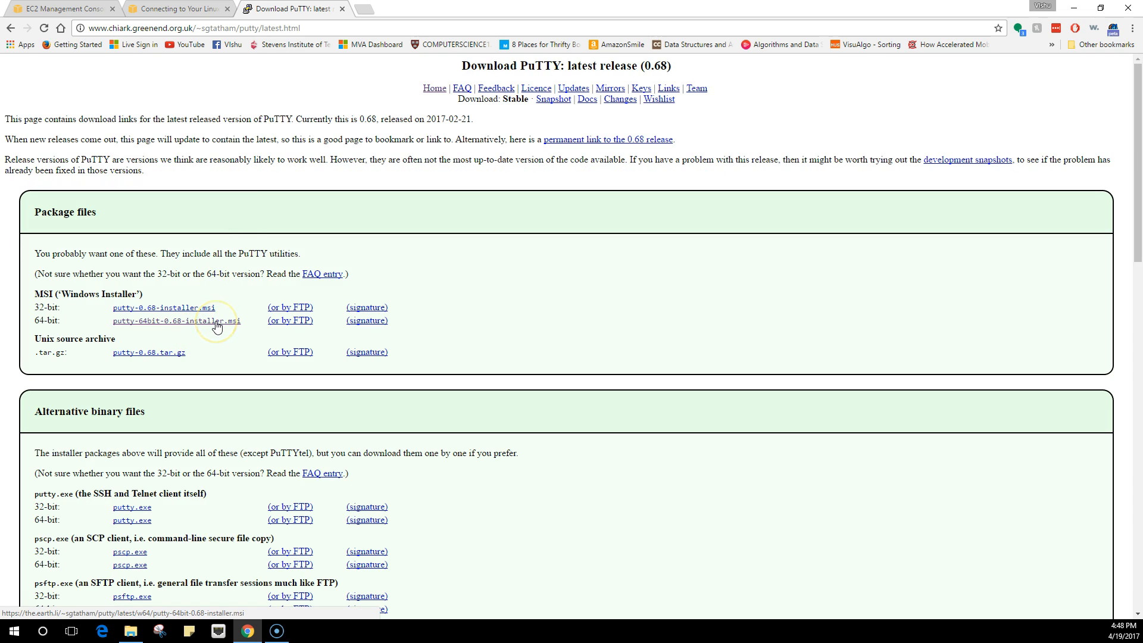
mouse_move(155, 408)
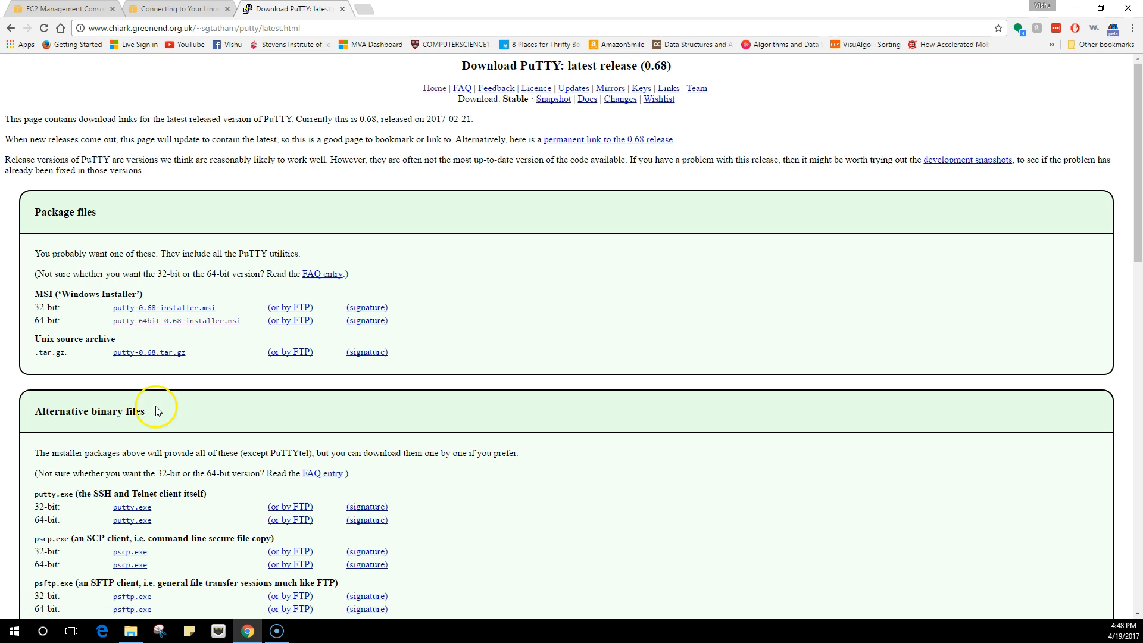
scroll("down", 3)
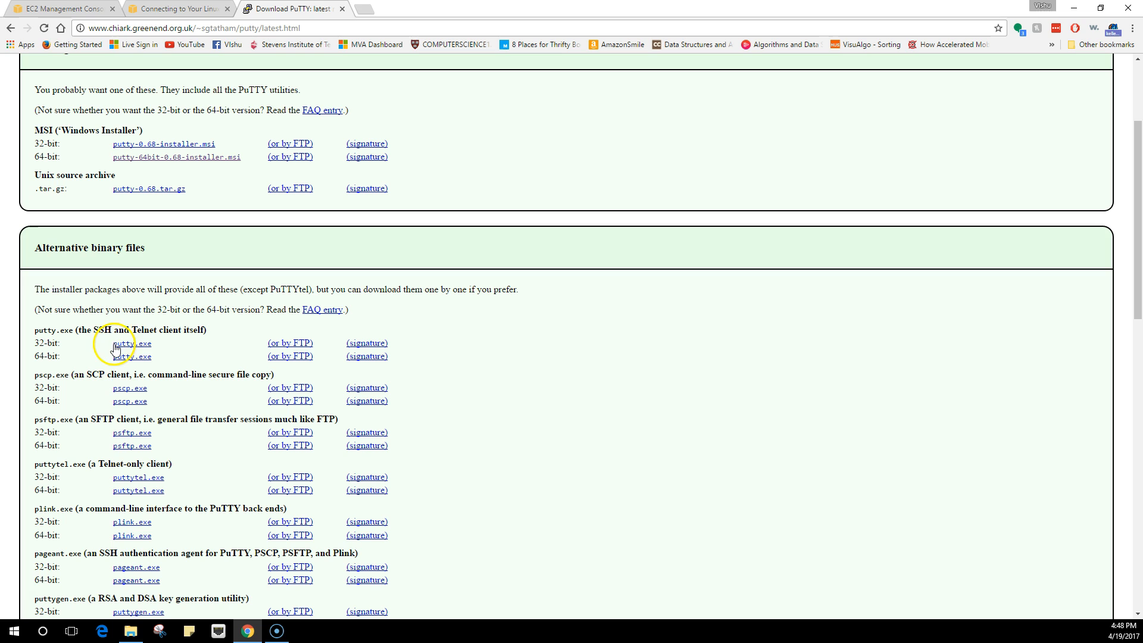
mouse_move(156, 347)
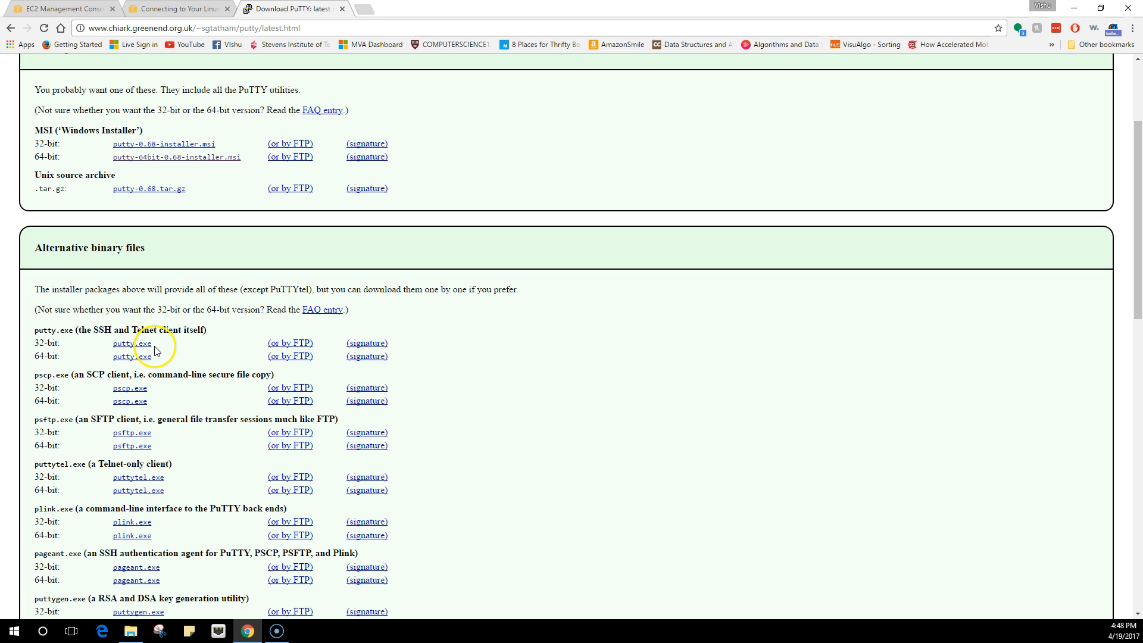
mouse_move(235, 188)
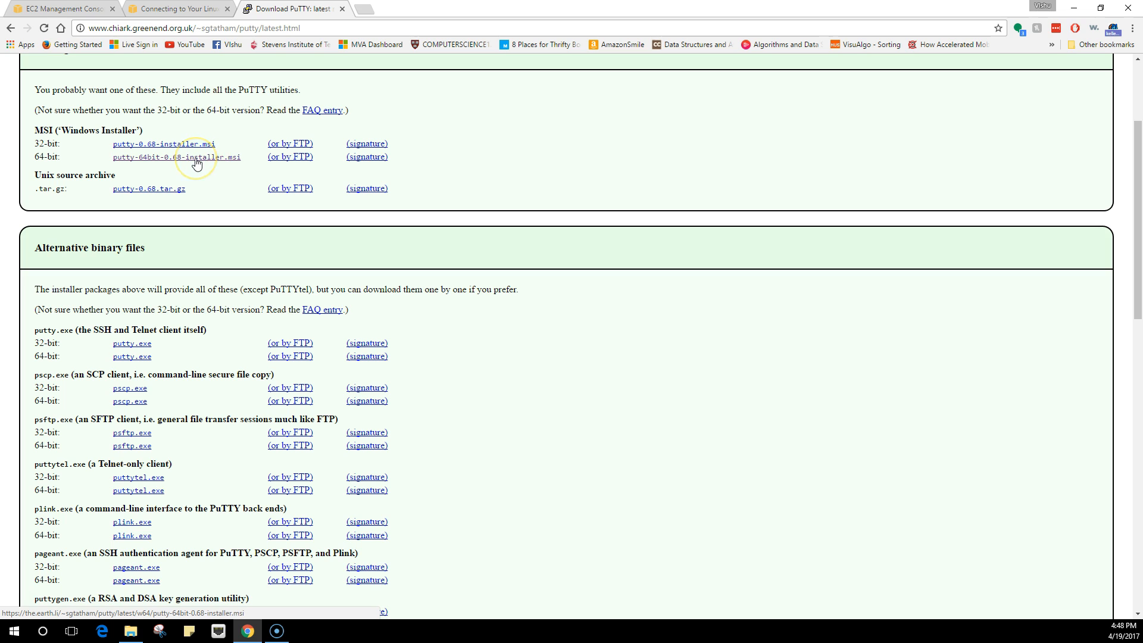
left_click(177, 156)
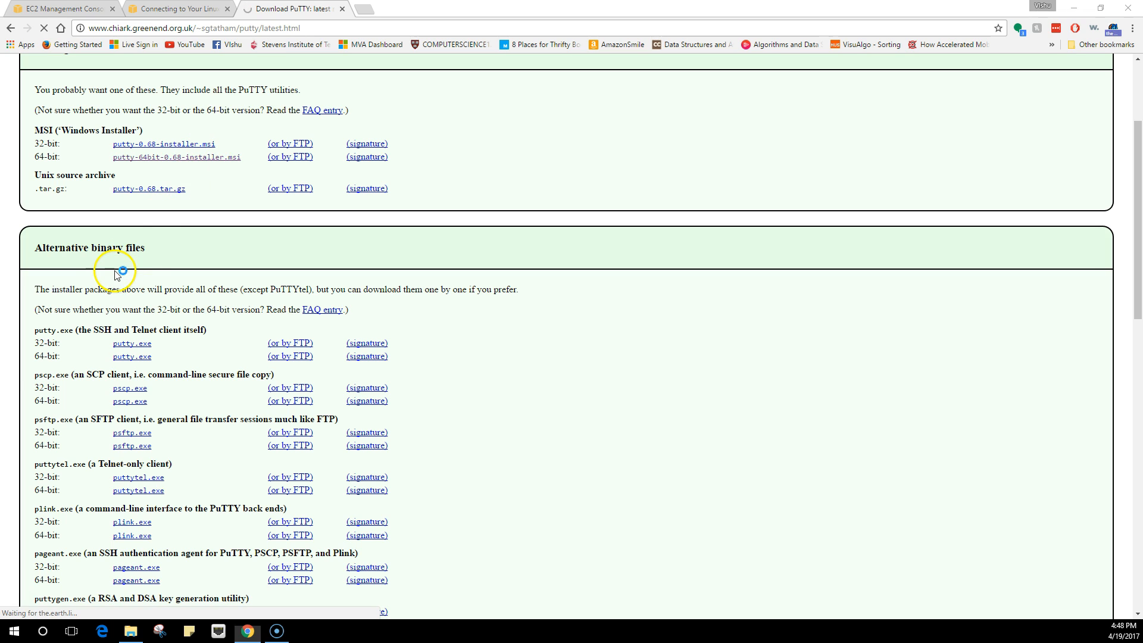
left_click(177, 157)
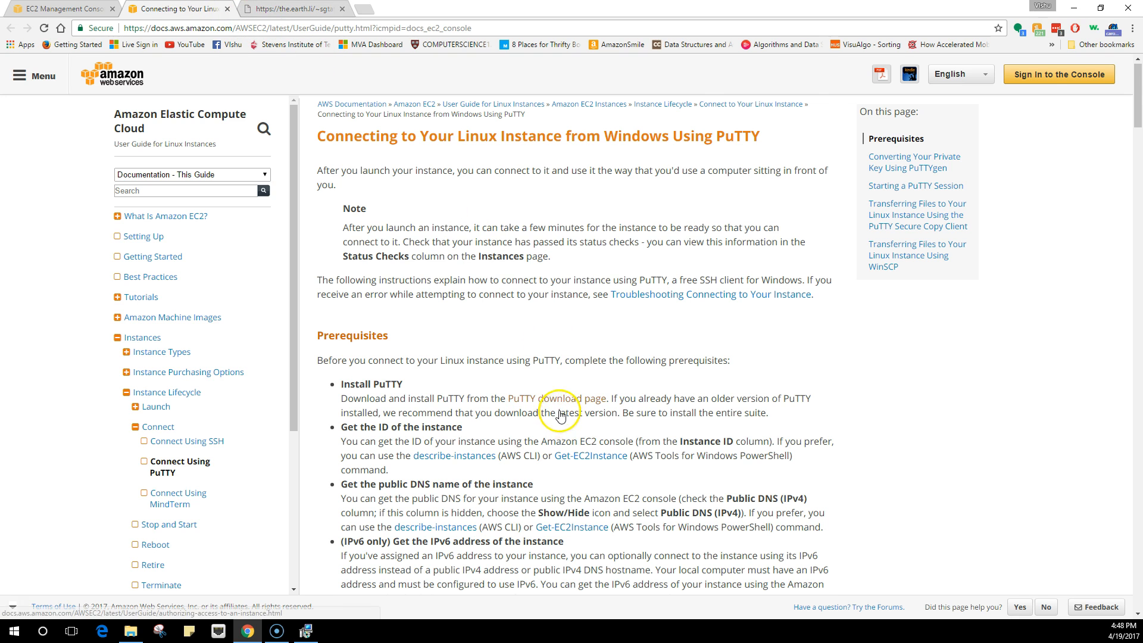
Run the PuTTY 0.68 setup wizard, keeping the default C:\Program Files\PuTTY\ folder.
scroll("down", 3)
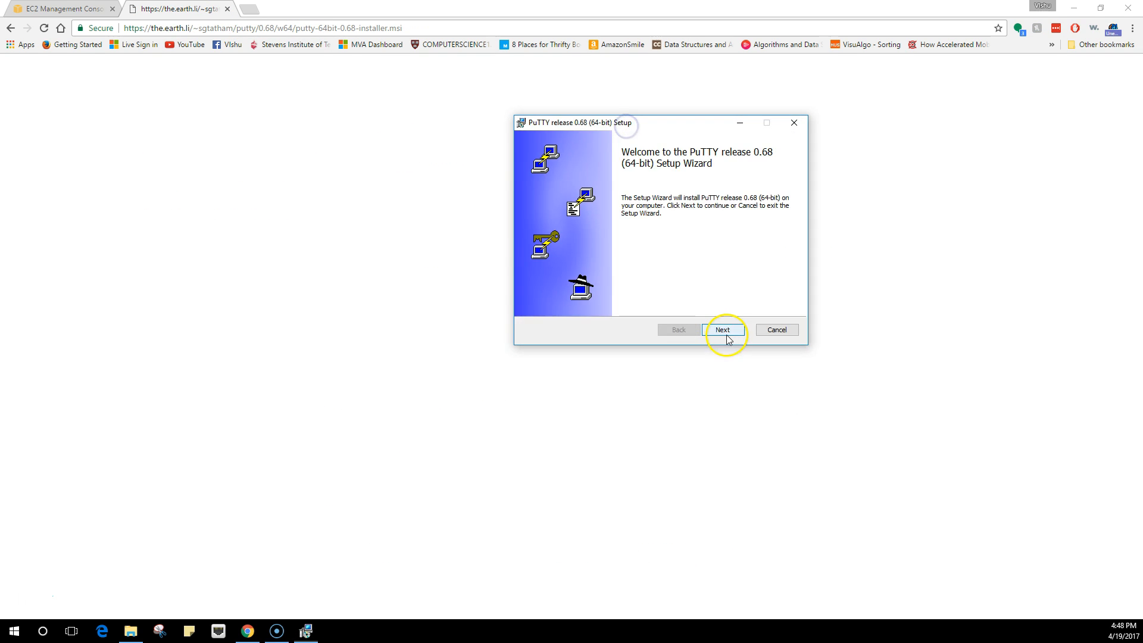
left_click(723, 330)
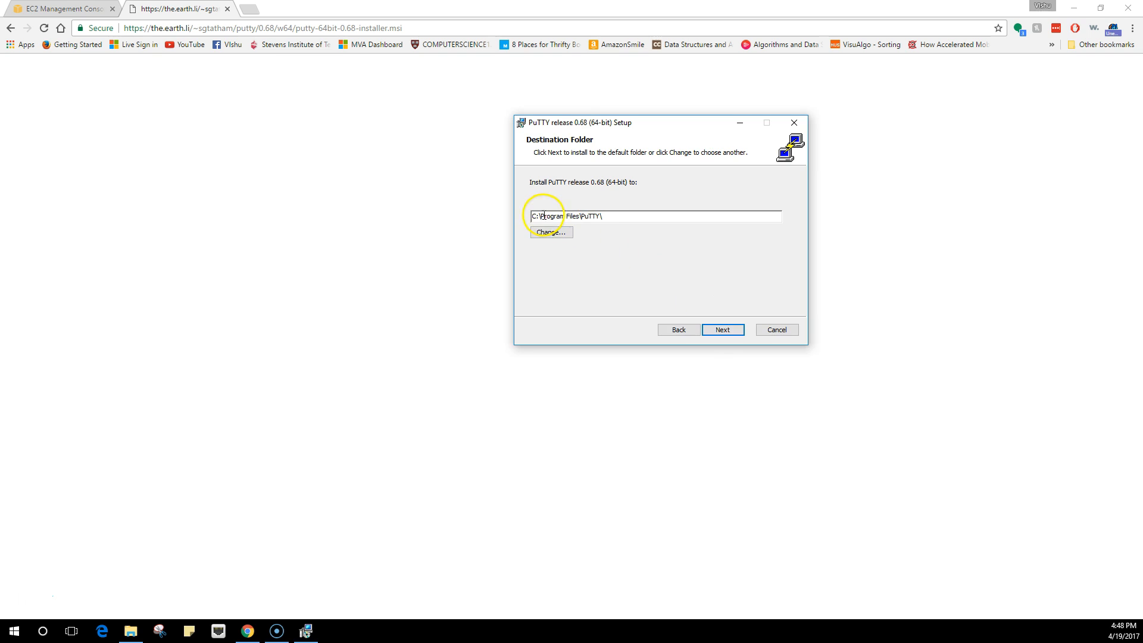
left_click(723, 329)
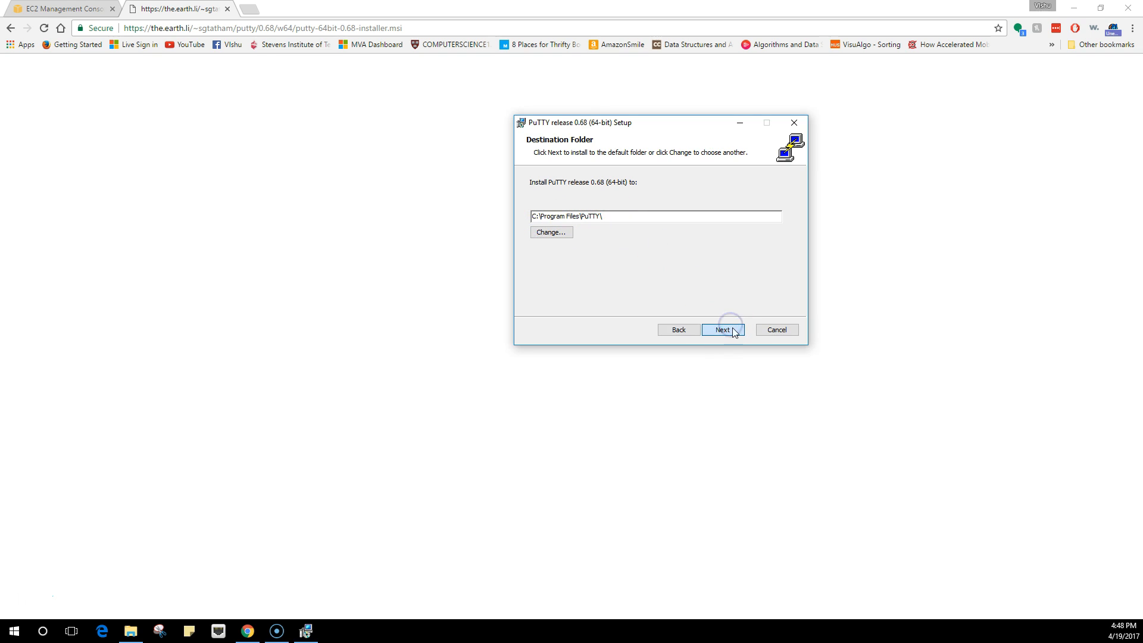
left_click(723, 330)
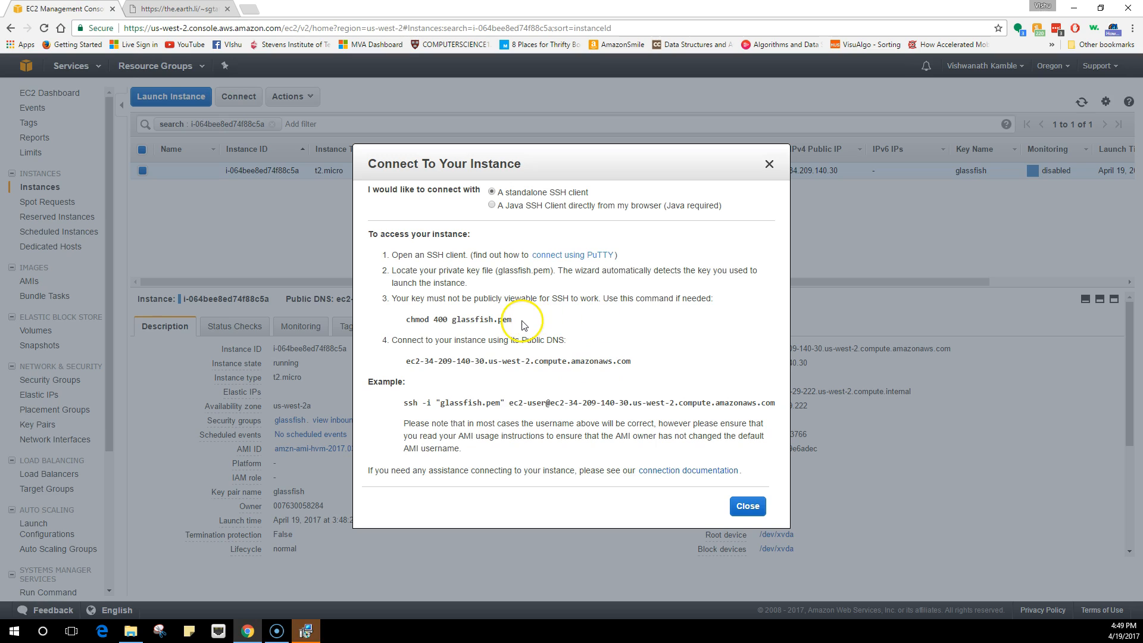
Select glassfish.pem in the chmod command and finish the PuTTY installation.
double_click(480, 319)
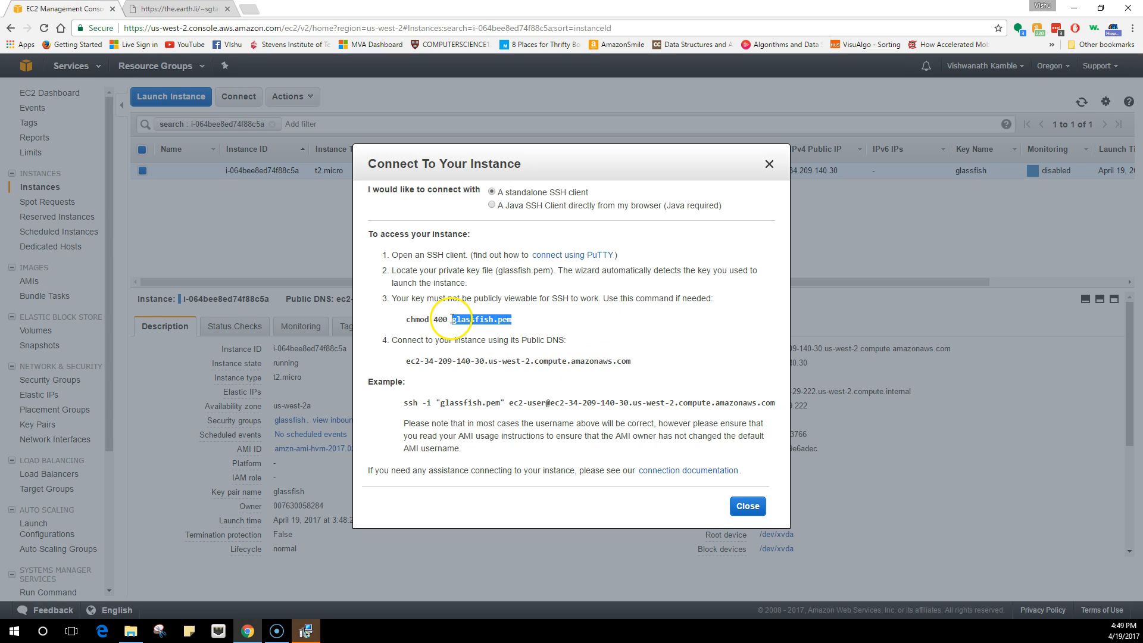
double_click(475, 320)
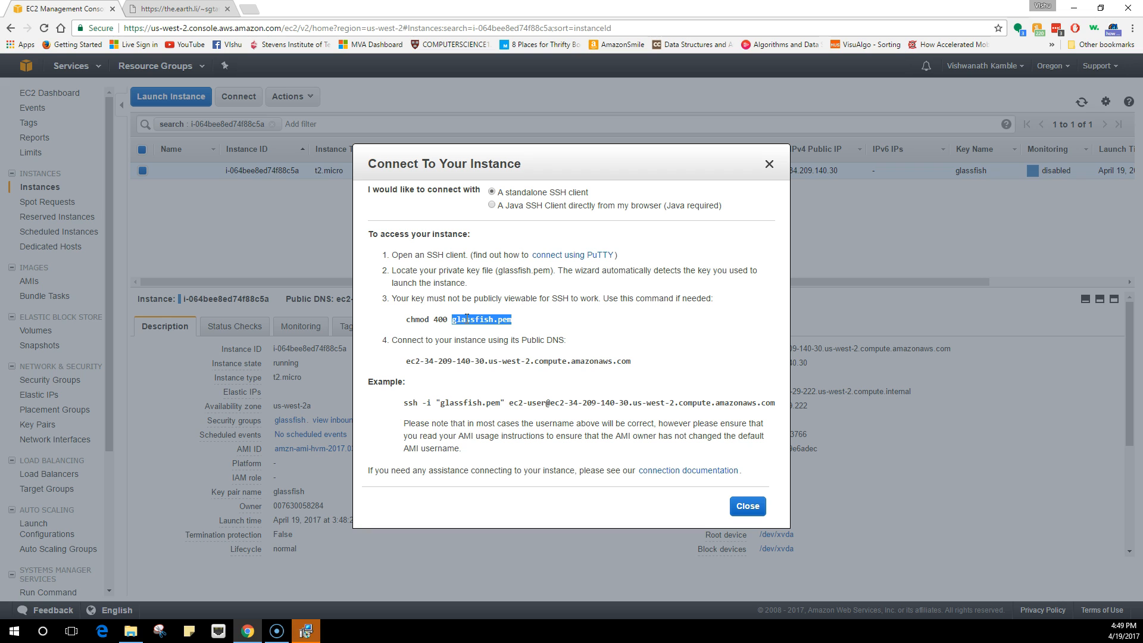
mouse_move(438, 473)
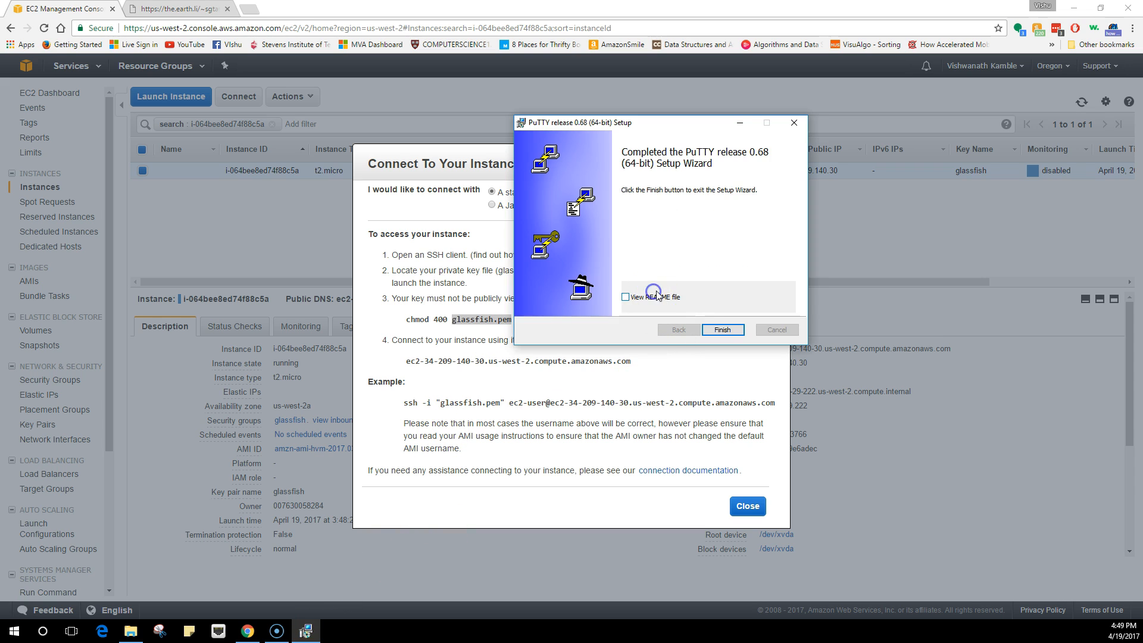
left_click(723, 330)
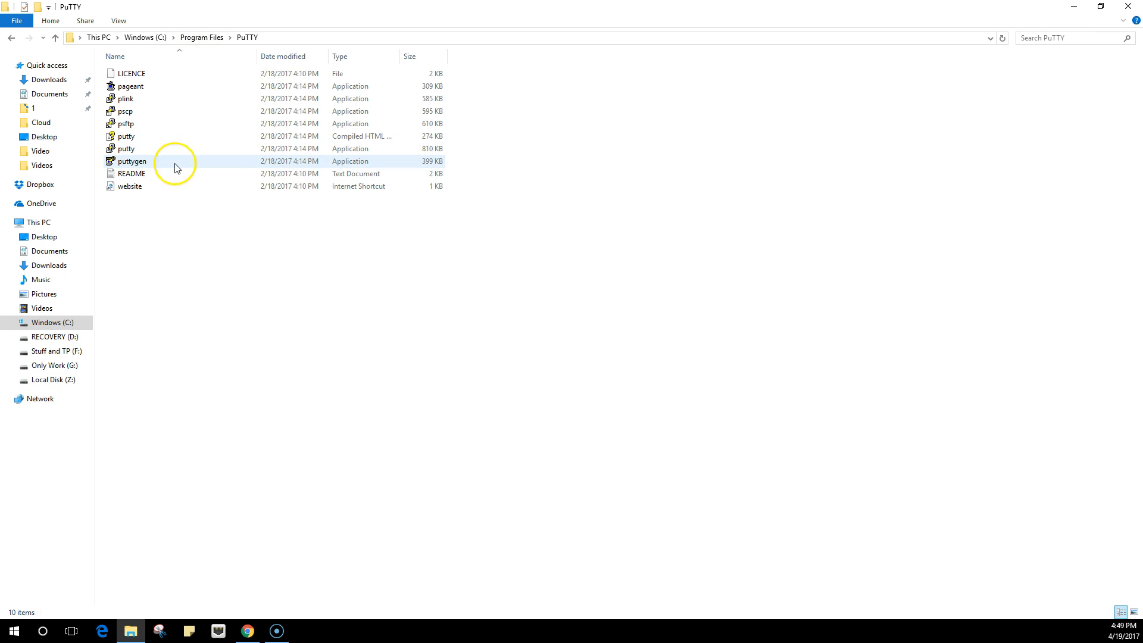
Launch puttygen from the C:\Program Files\PuTTY folder.
left_click(131, 161)
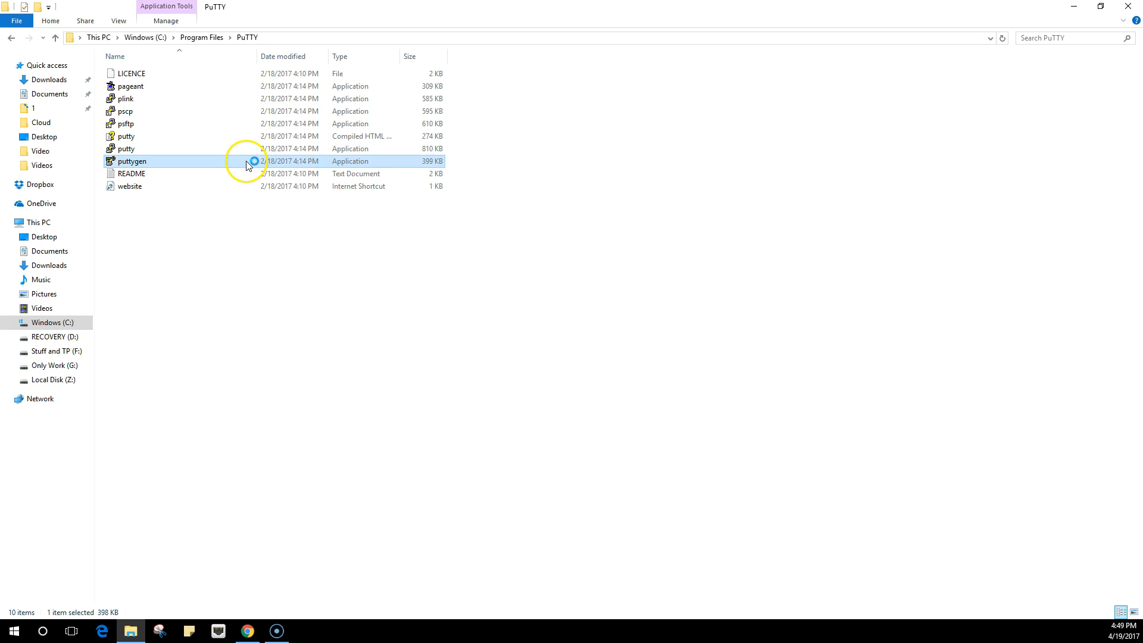
double_click(133, 161)
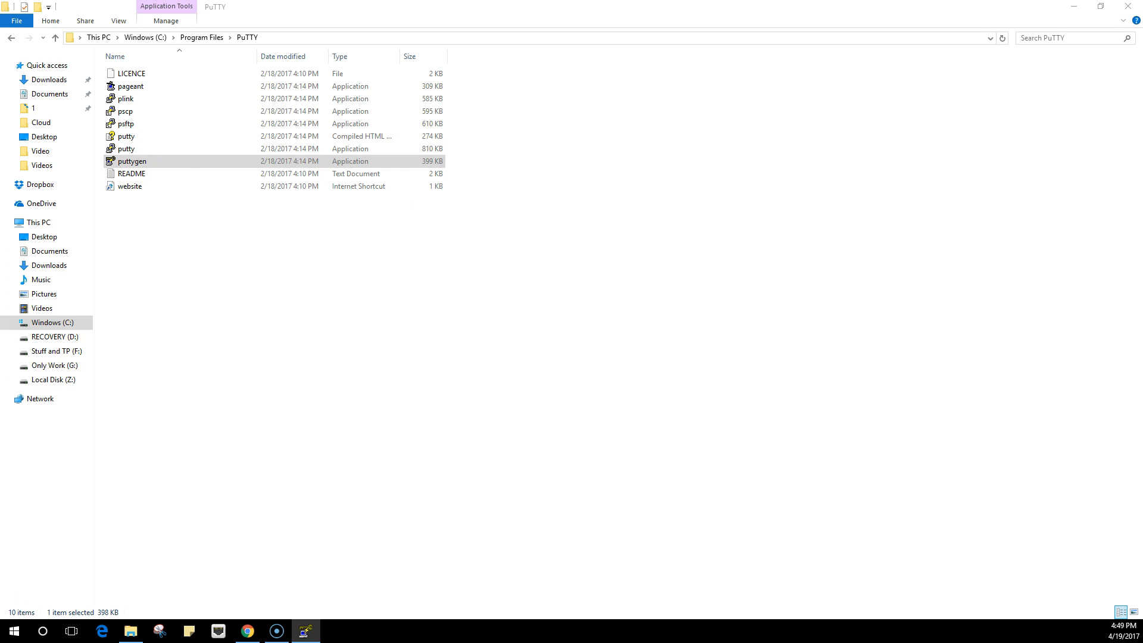
double_click(131, 161)
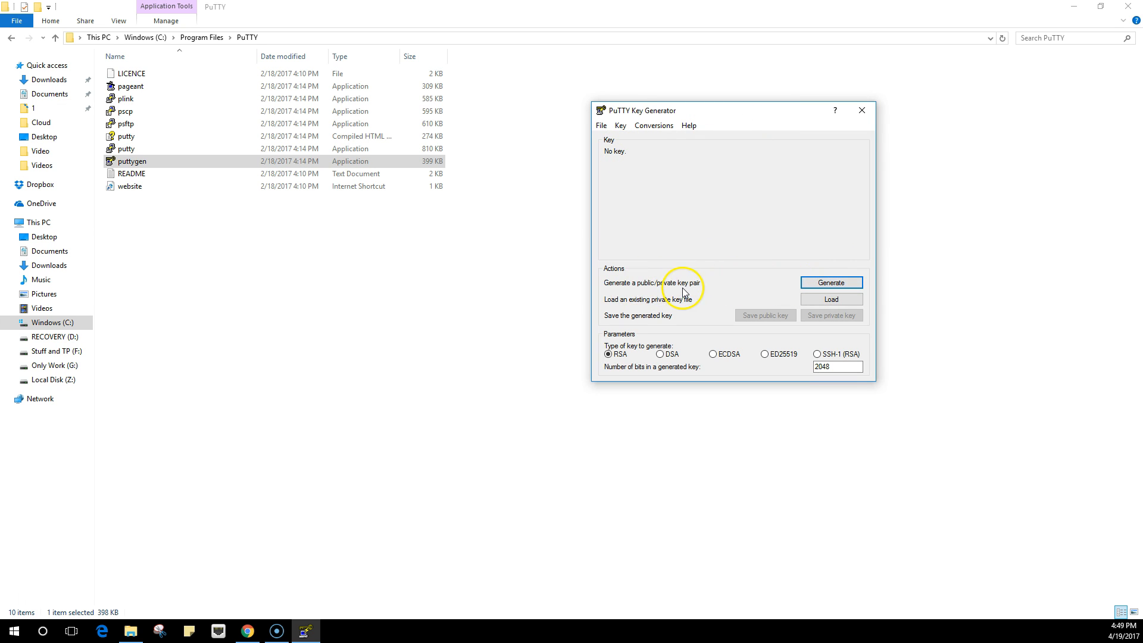
mouse_move(681, 308)
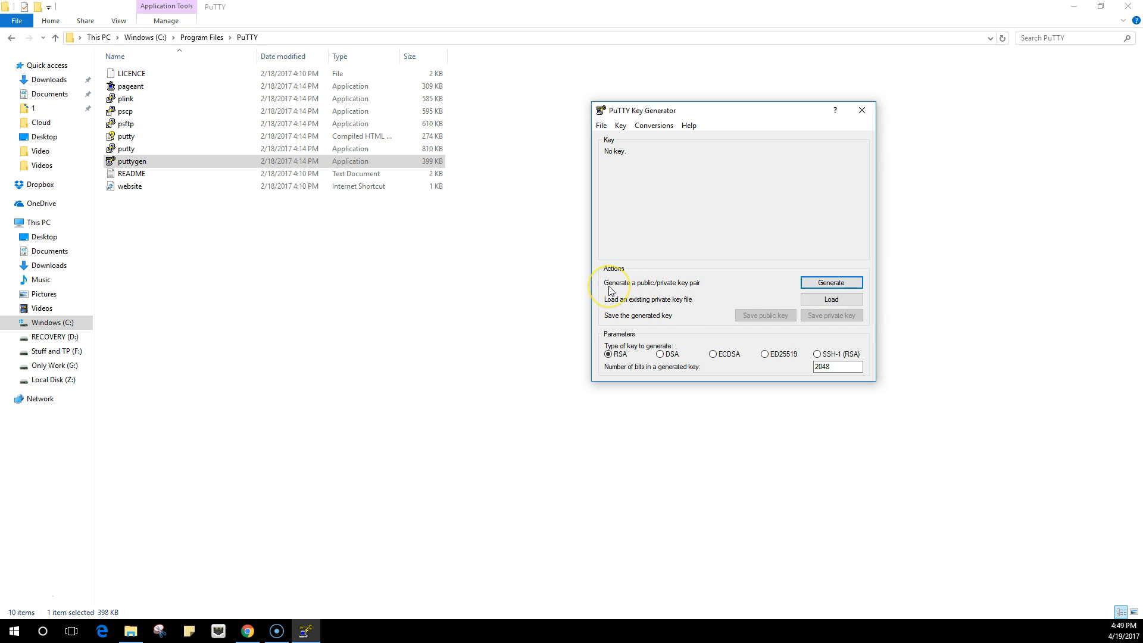
mouse_move(622, 297)
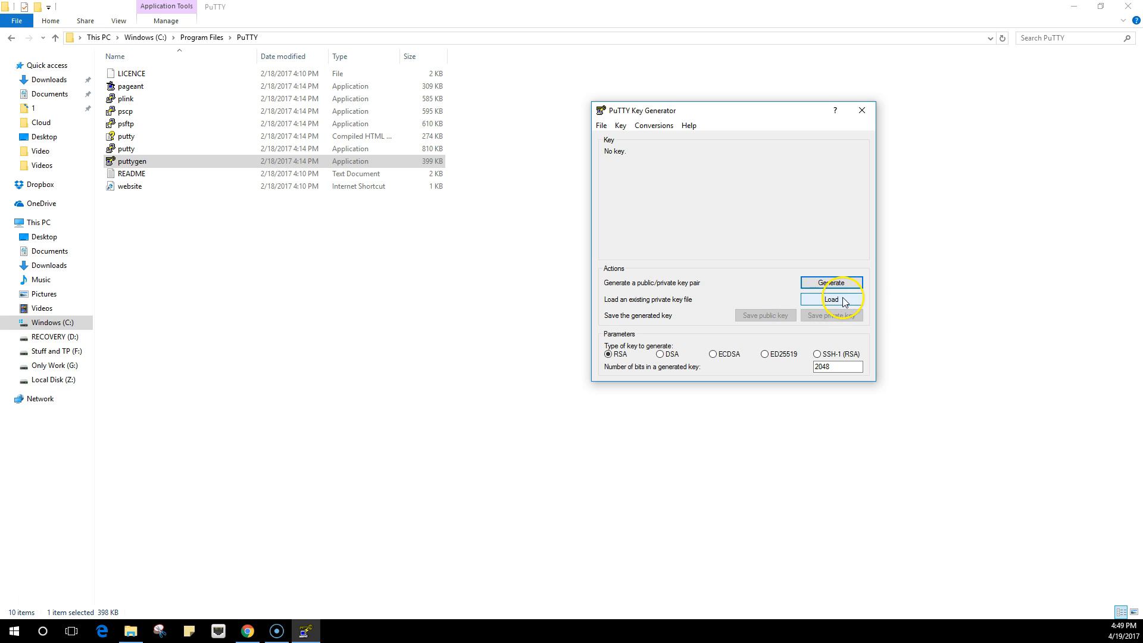
Open PuTTYgen's Load private key dialog and switch the filter to All Files (*.*).
left_click(831, 299)
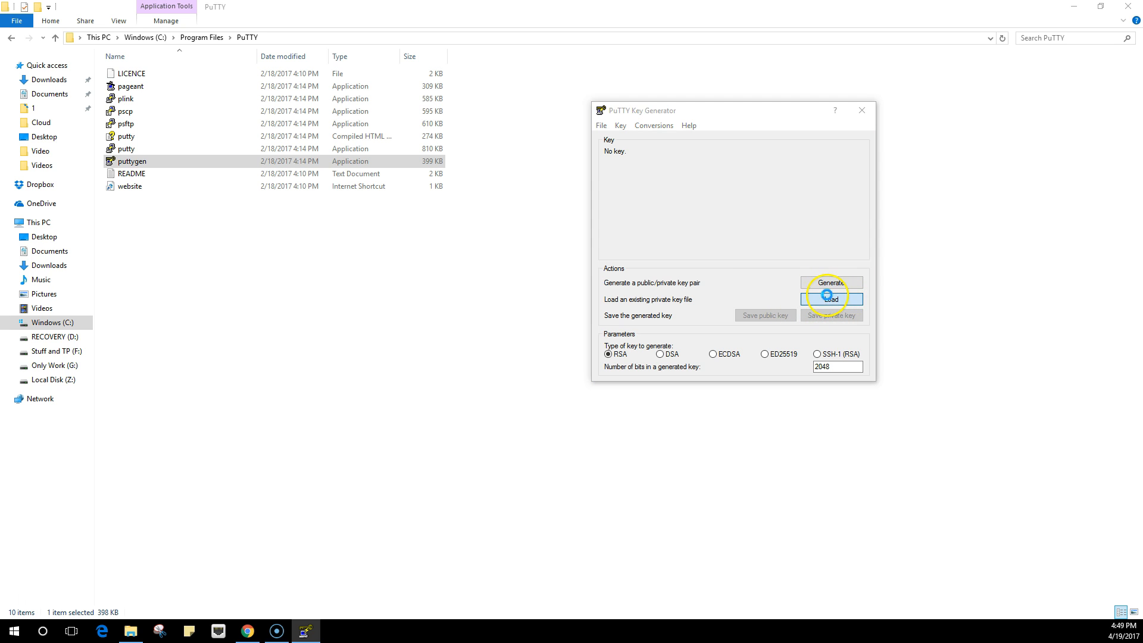
left_click(832, 299)
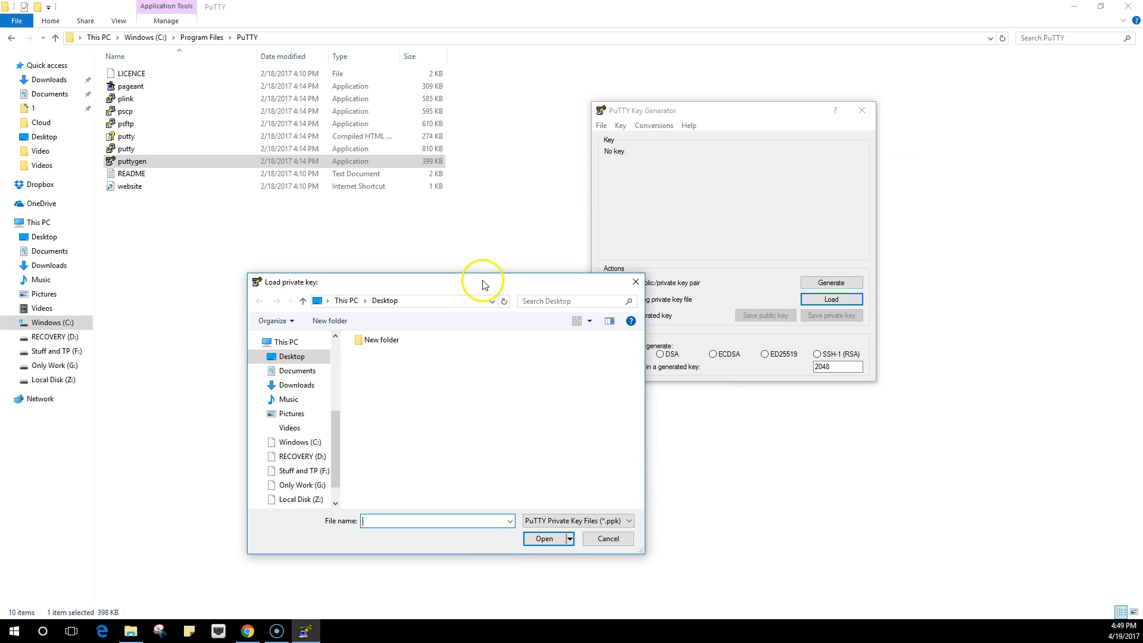
left_click_drag(483, 283, 442, 222)
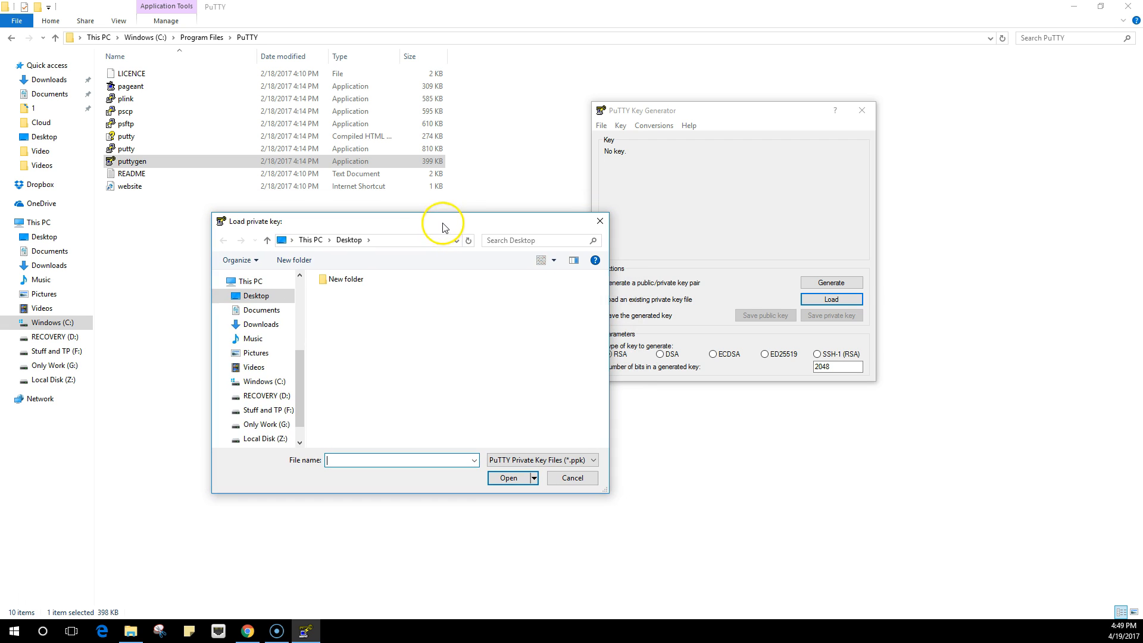
mouse_move(439, 233)
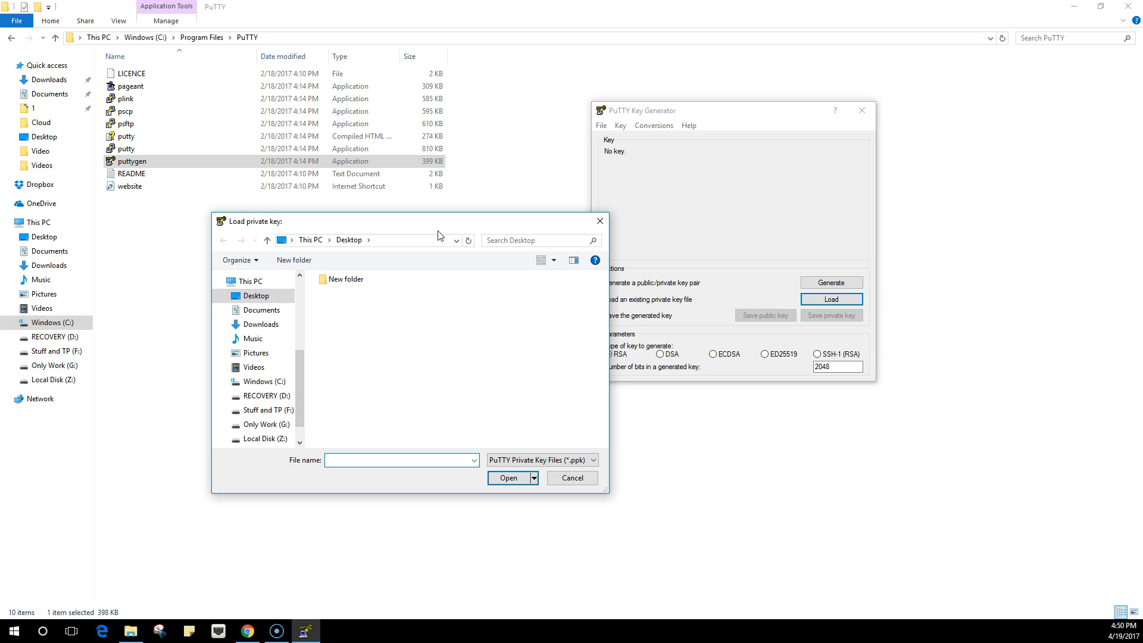
left_click(397, 461)
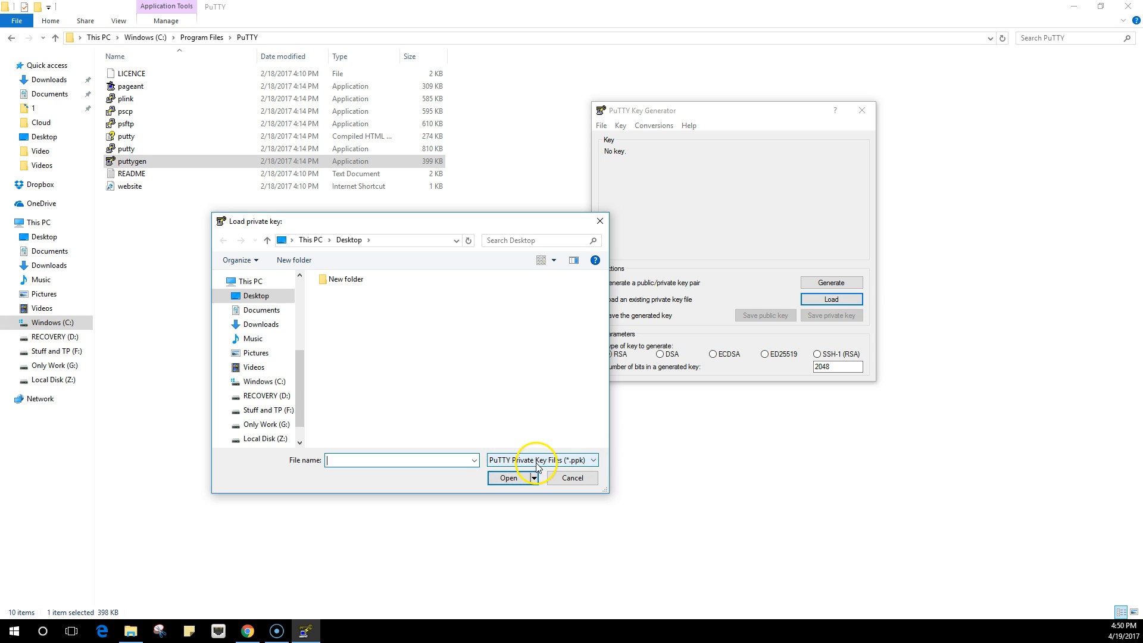
left_click(594, 460)
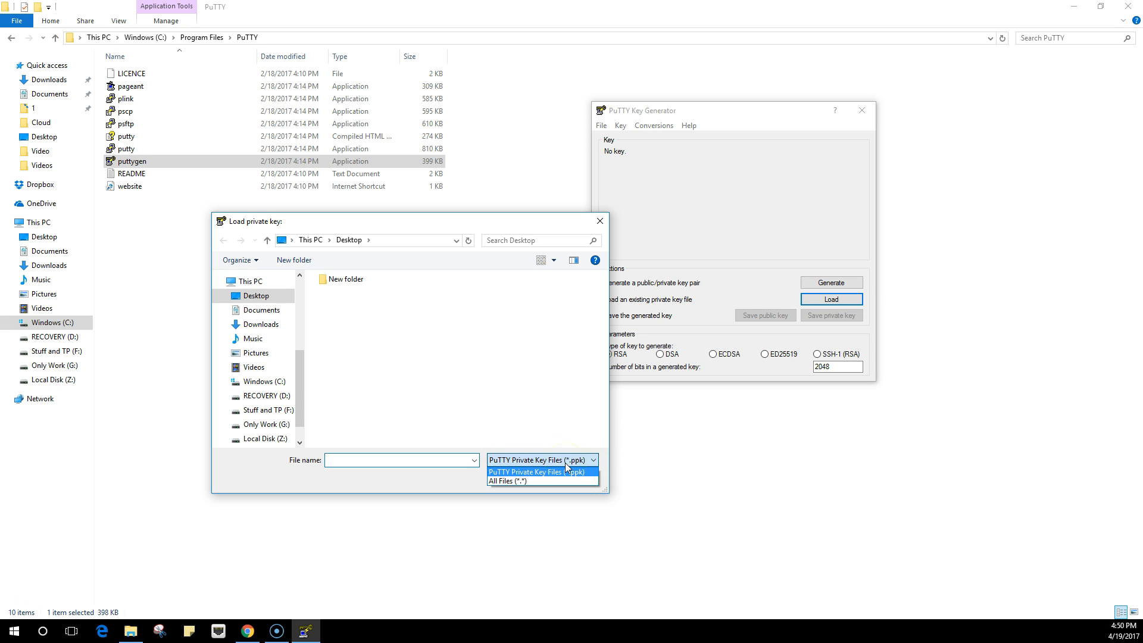
left_click(511, 480)
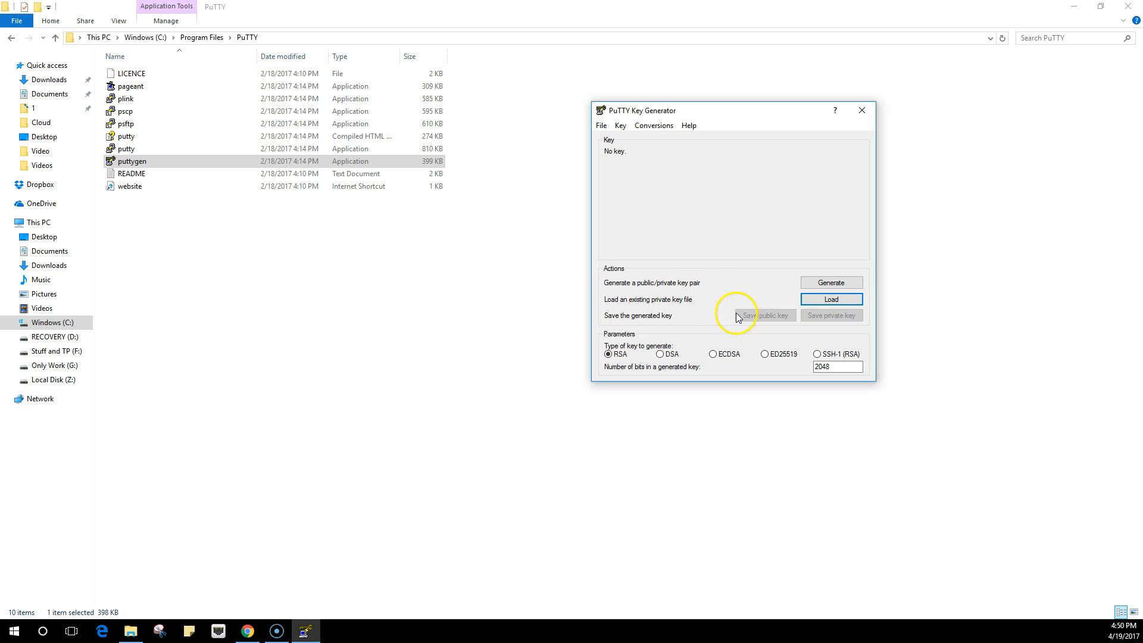
Dismiss the key import notice and rename the key comment to a glassfish name.
left_click(831, 299)
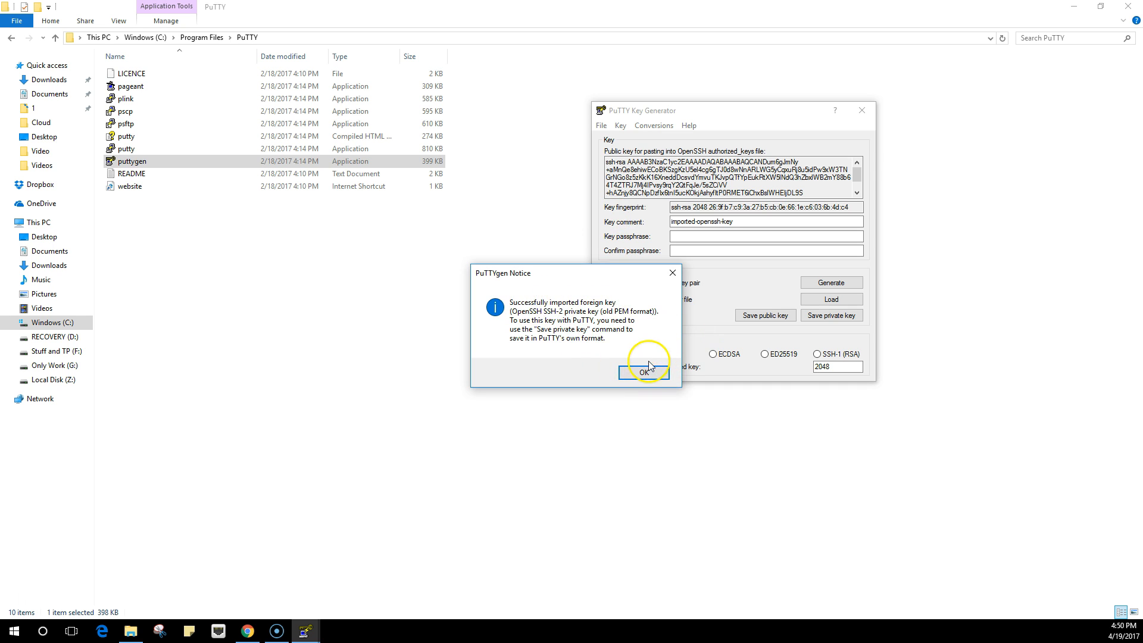
left_click(645, 372)
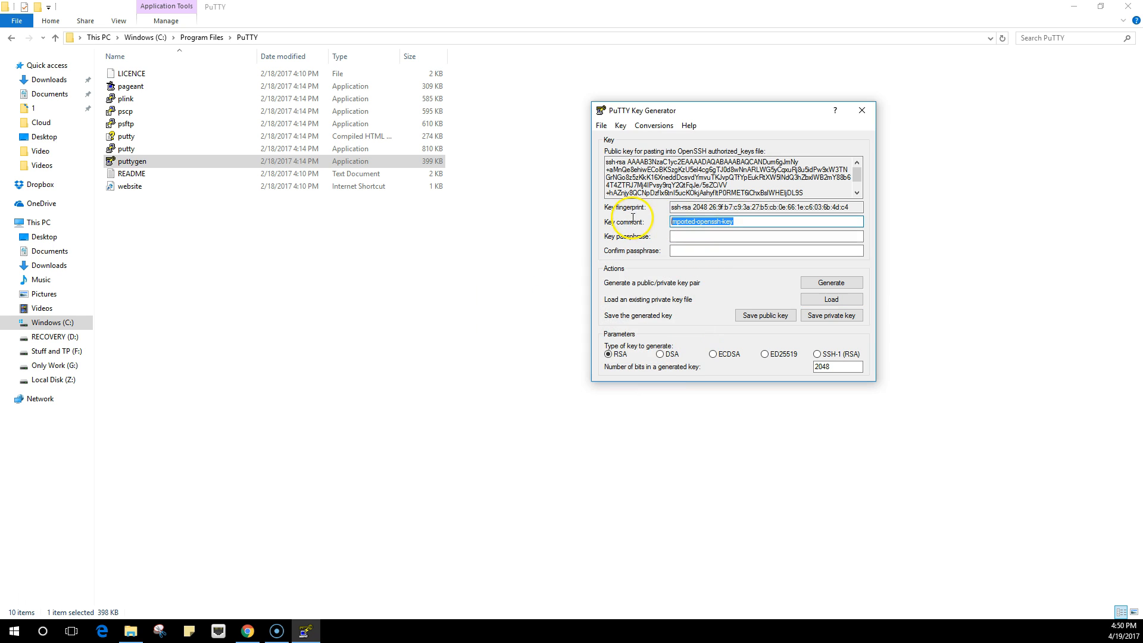
type("glassfish-postresql")
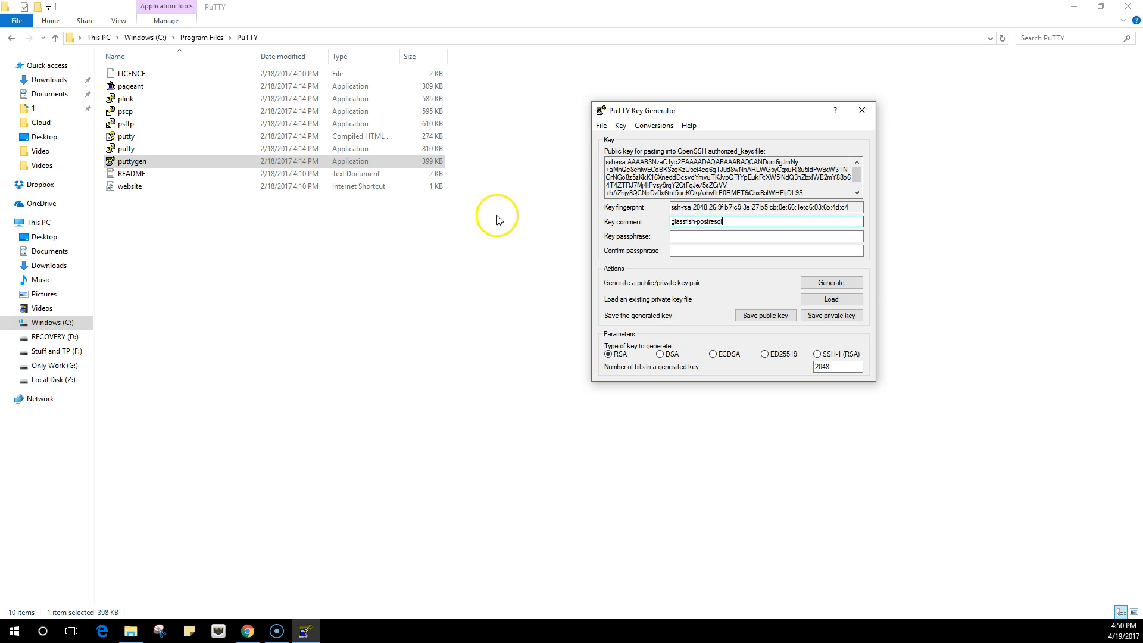
mouse_move(605, 371)
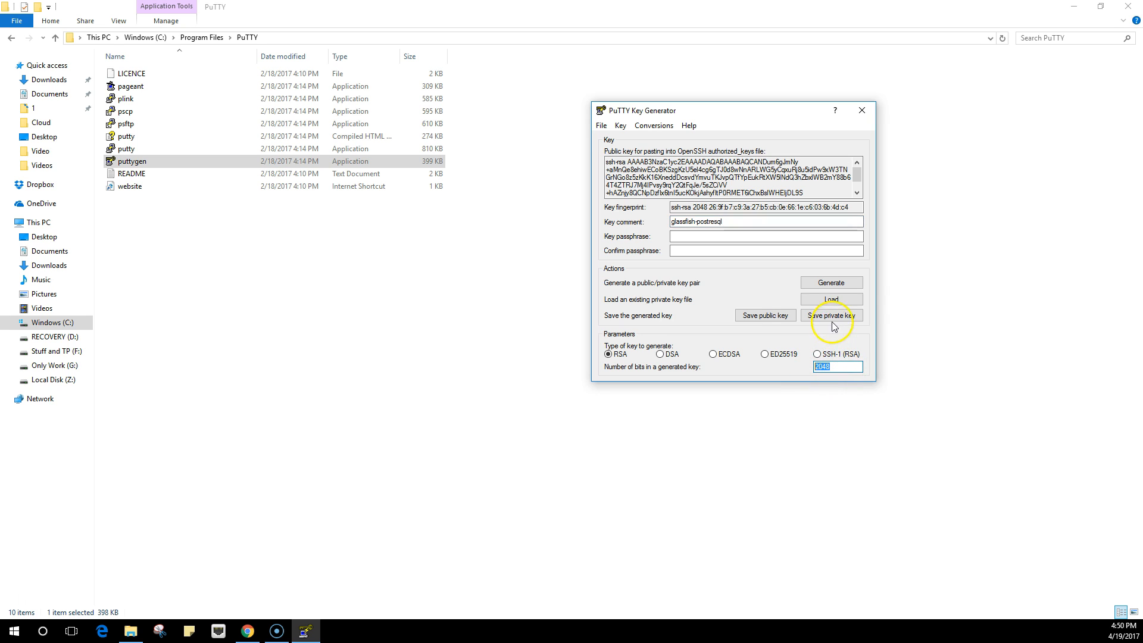
Save the key without a passphrase as glassfish-postgresql on the Desktop, then close PuTTYgen.
left_click(831, 316)
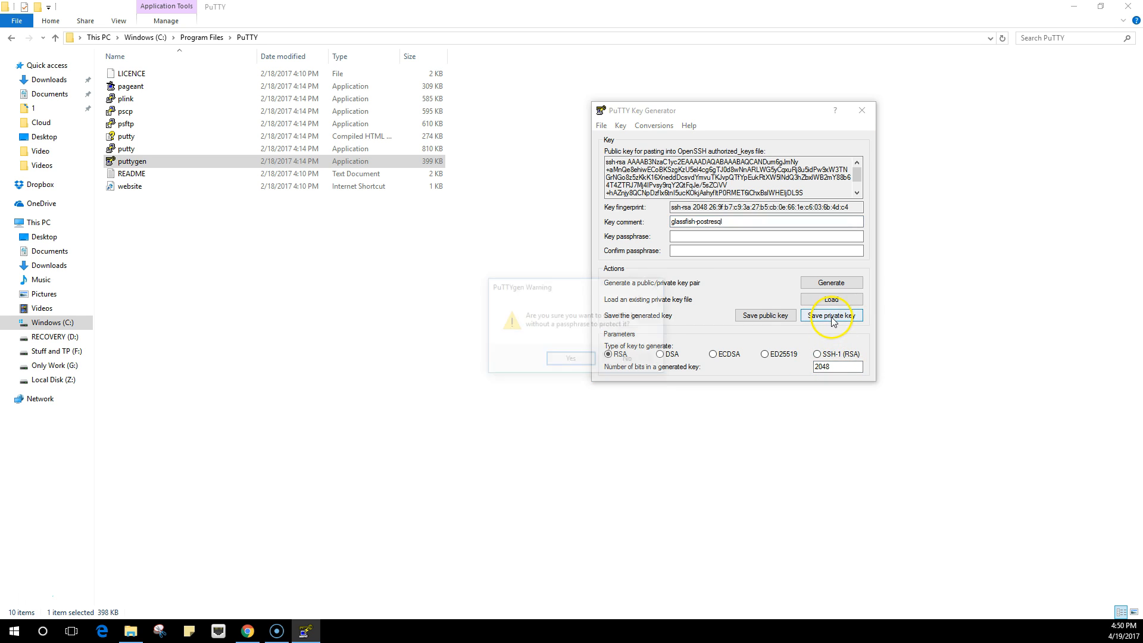
left_click(572, 358)
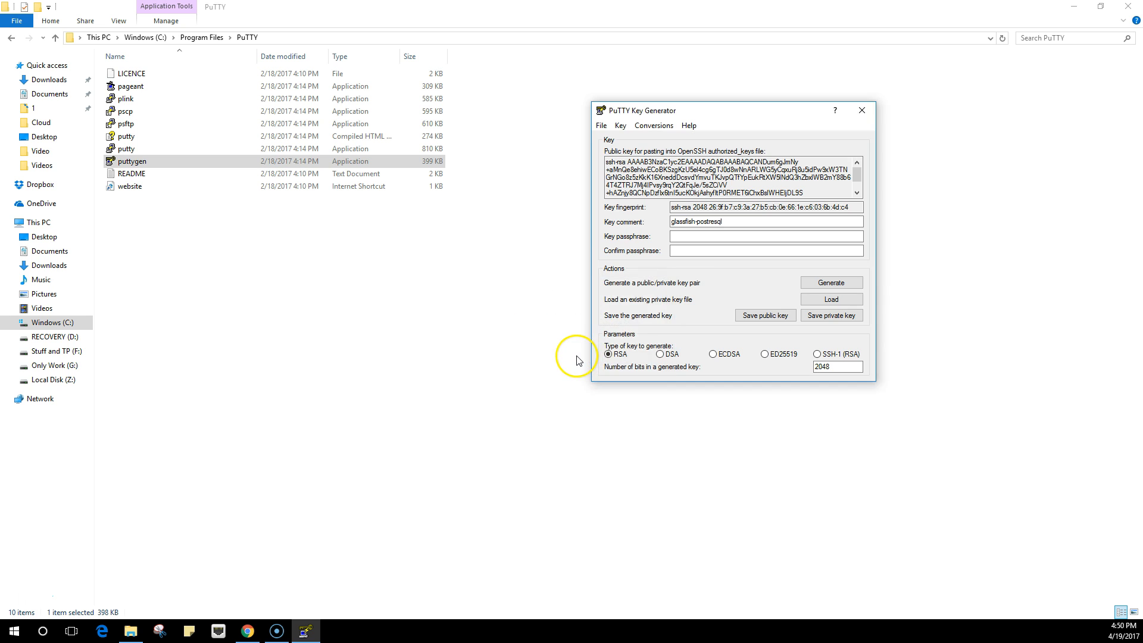
left_click(831, 315)
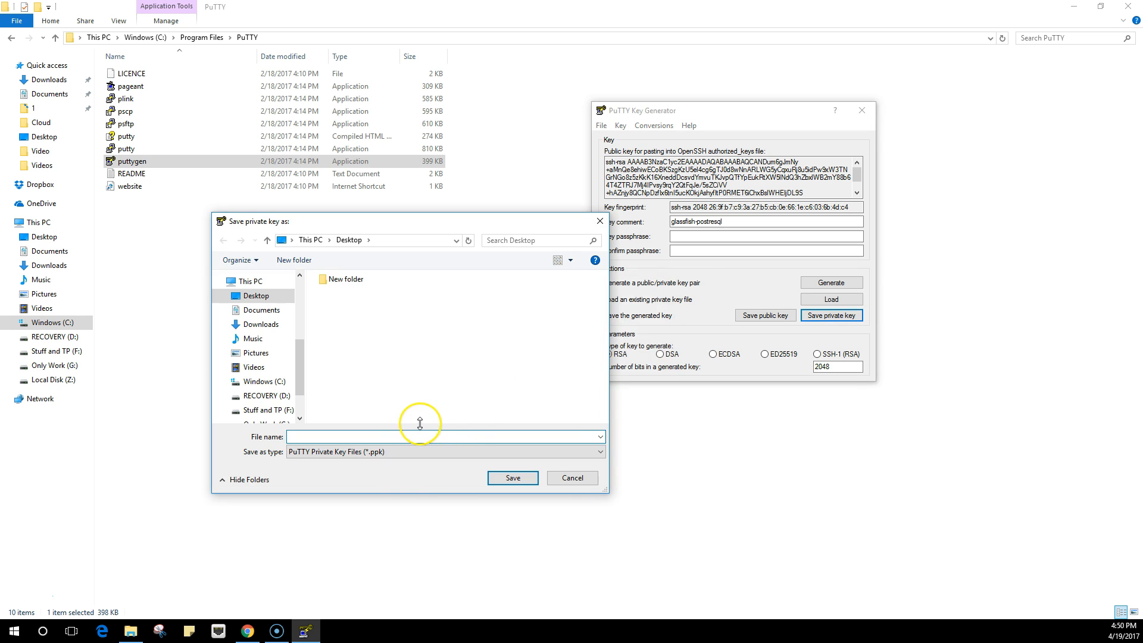
type("glassh")
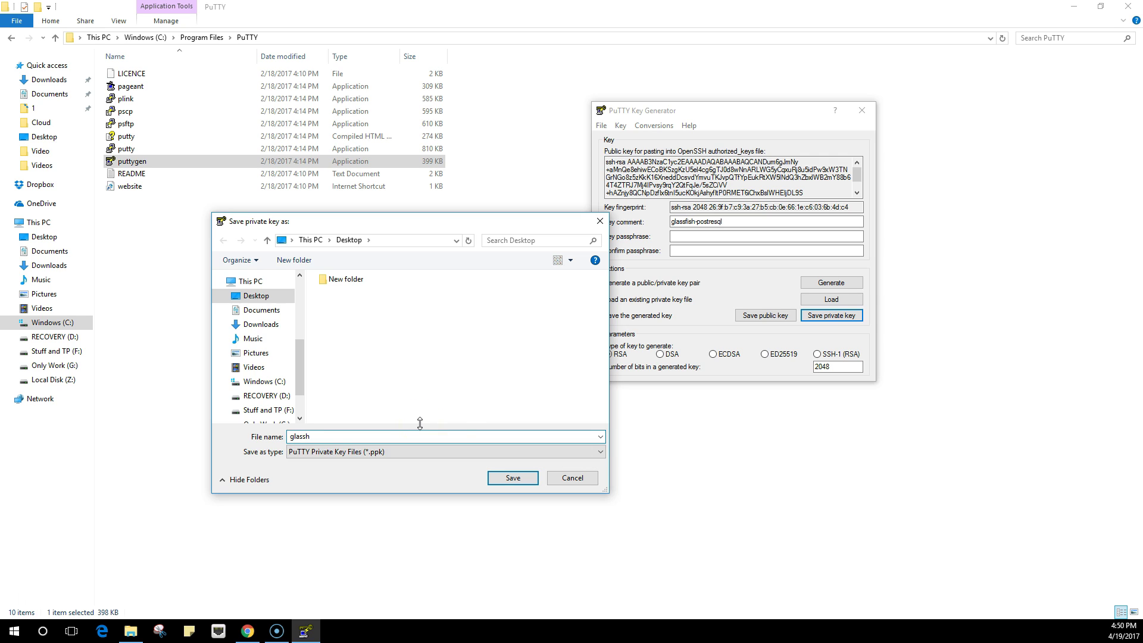
type("glassfish-postgr")
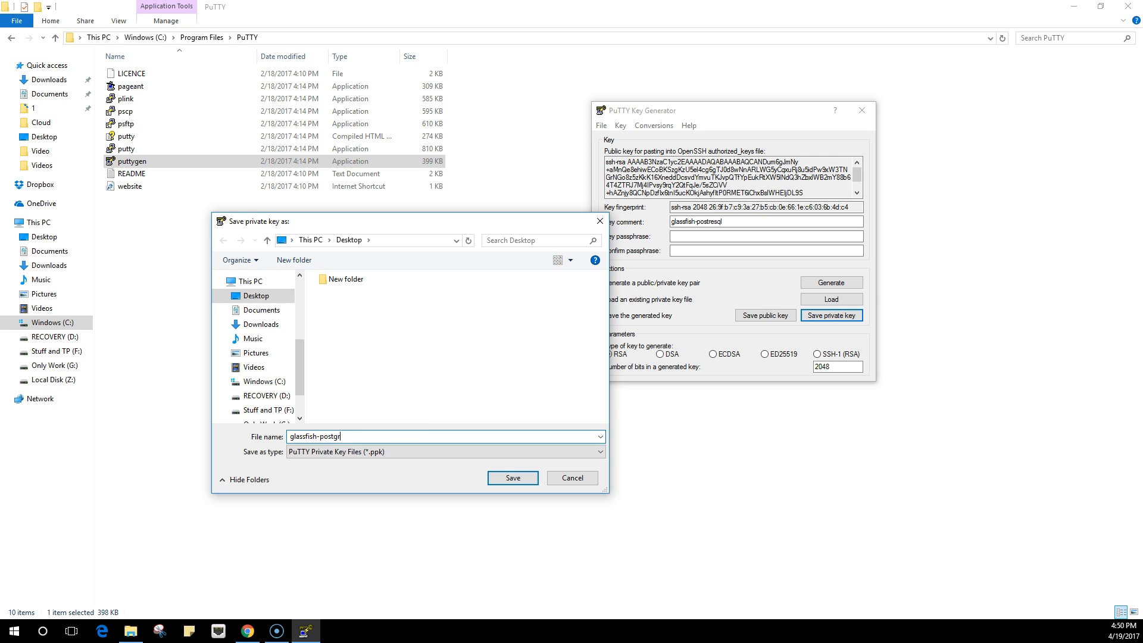
type("esql")
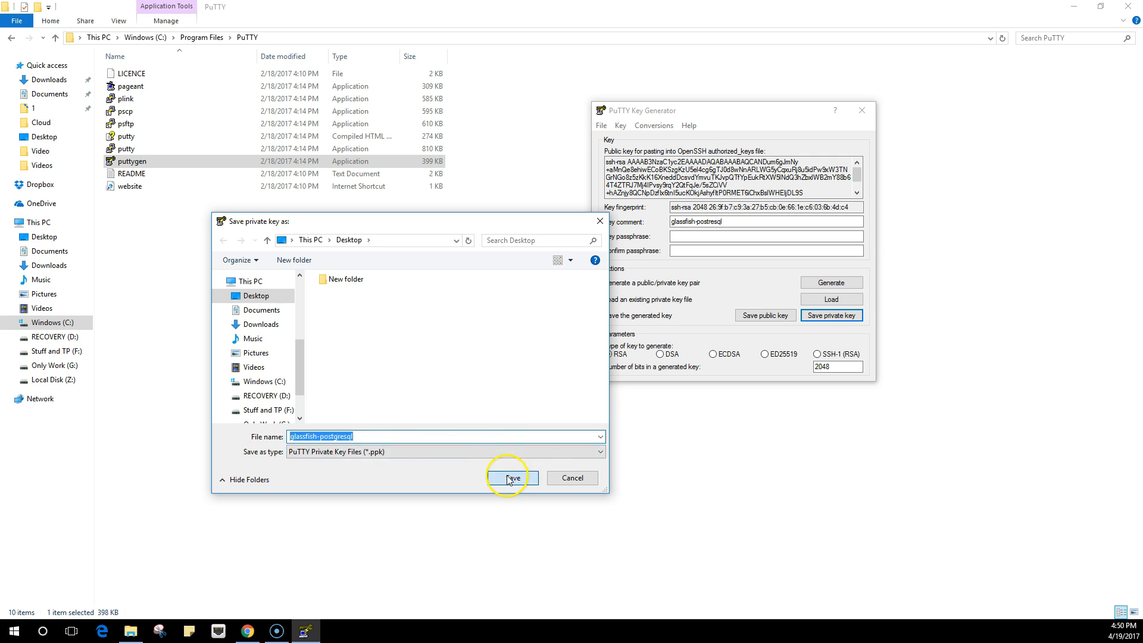
left_click(513, 477)
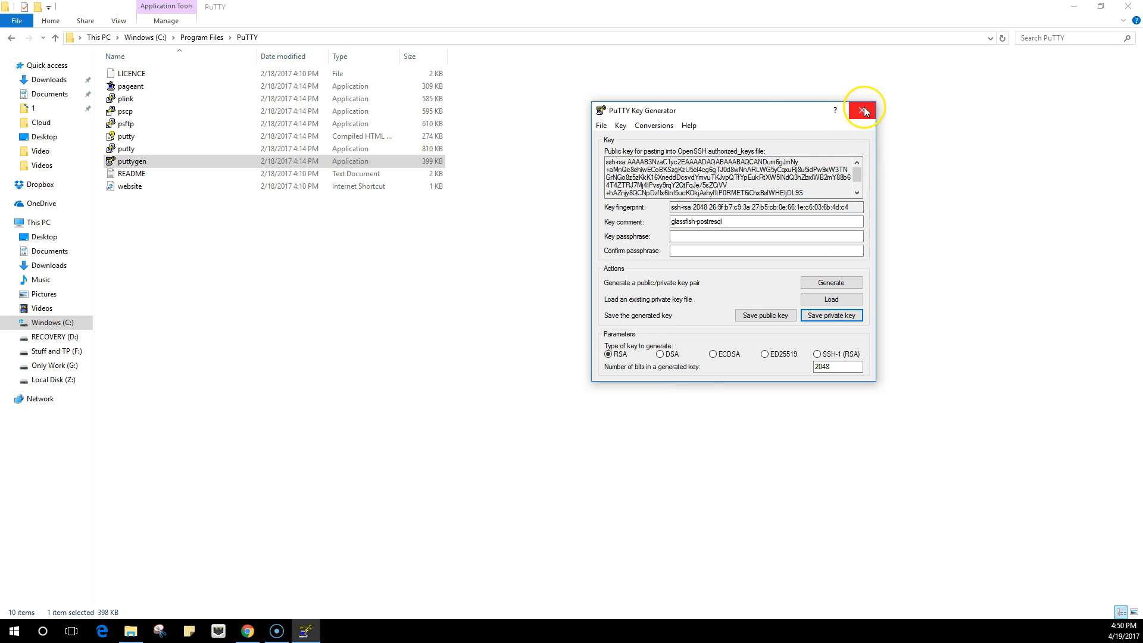
mouse_move(864, 112)
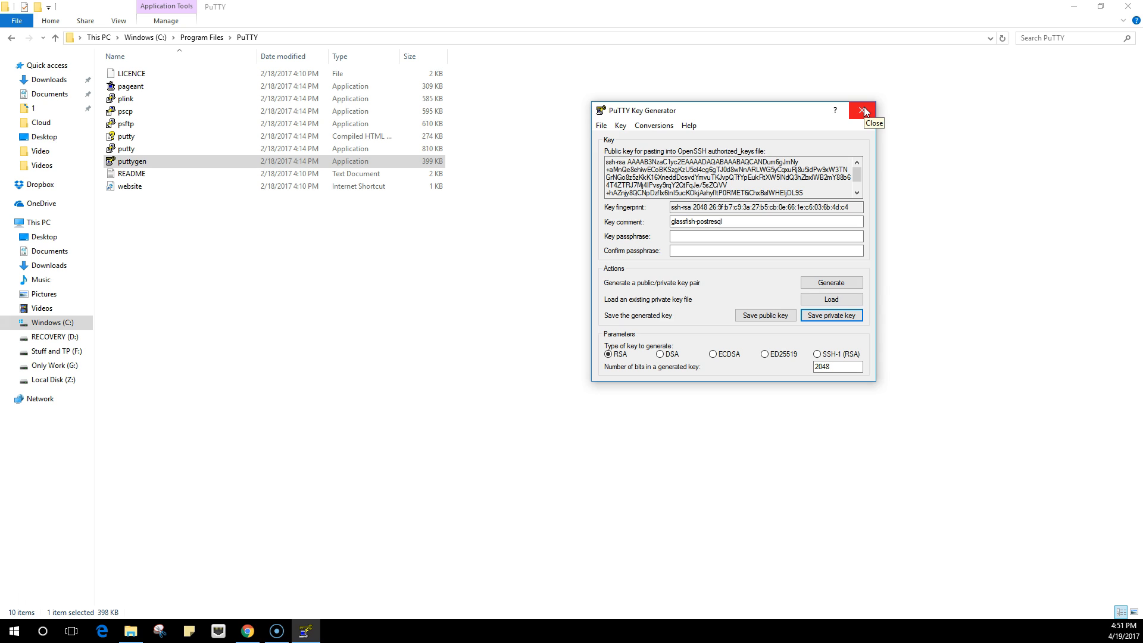
left_click(865, 111)
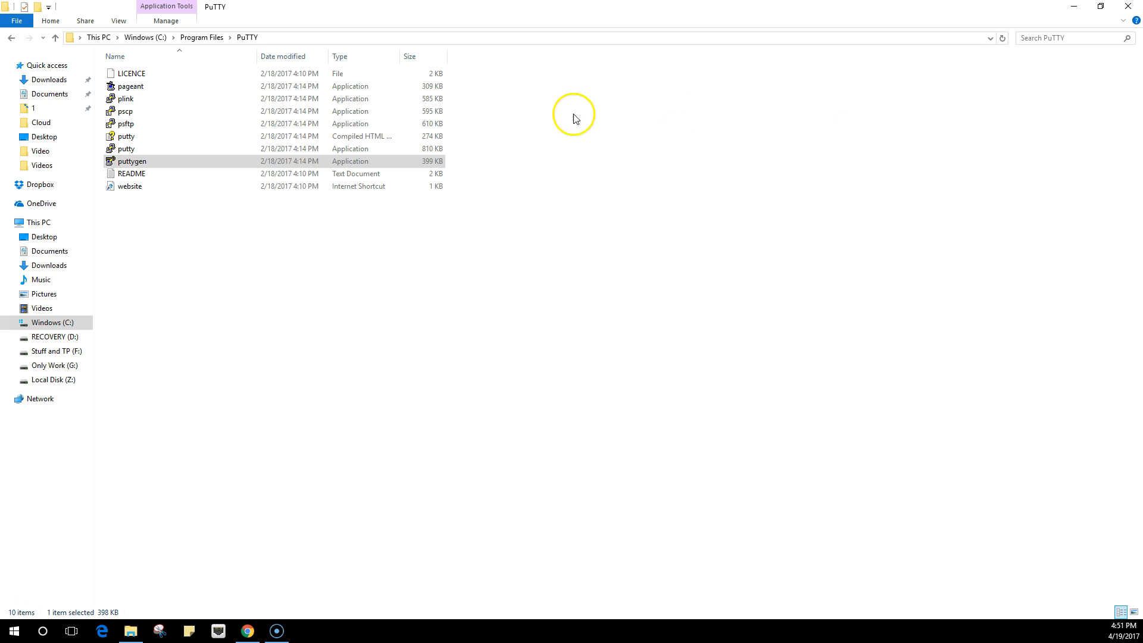
Launch putty.exe and delete the old glassfish saved session.
left_click(125, 148)
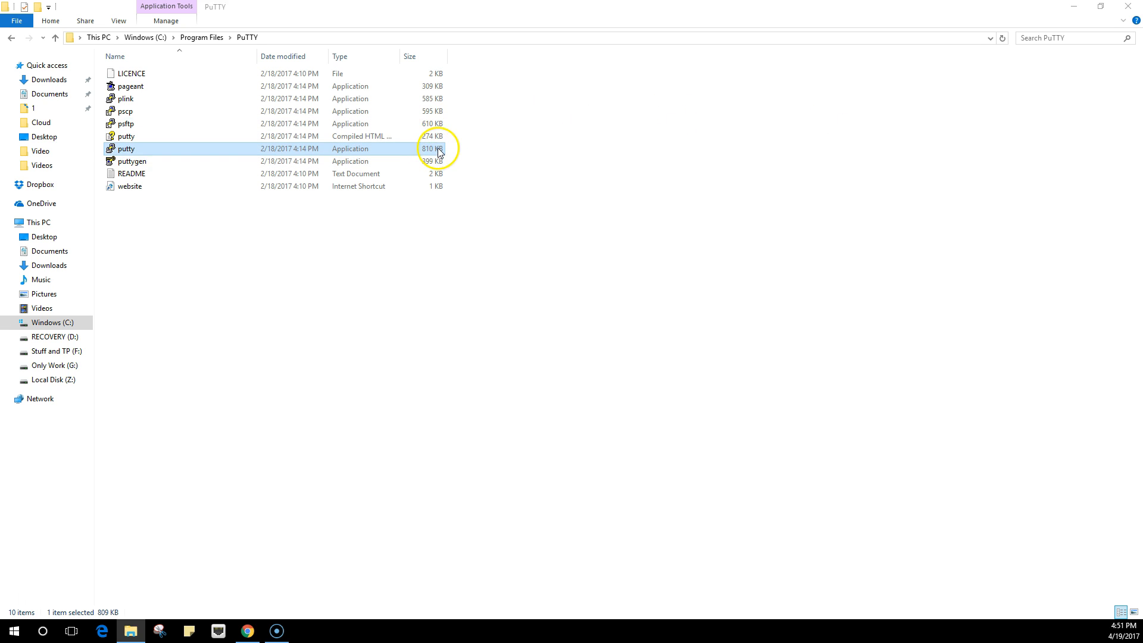
double_click(125, 149)
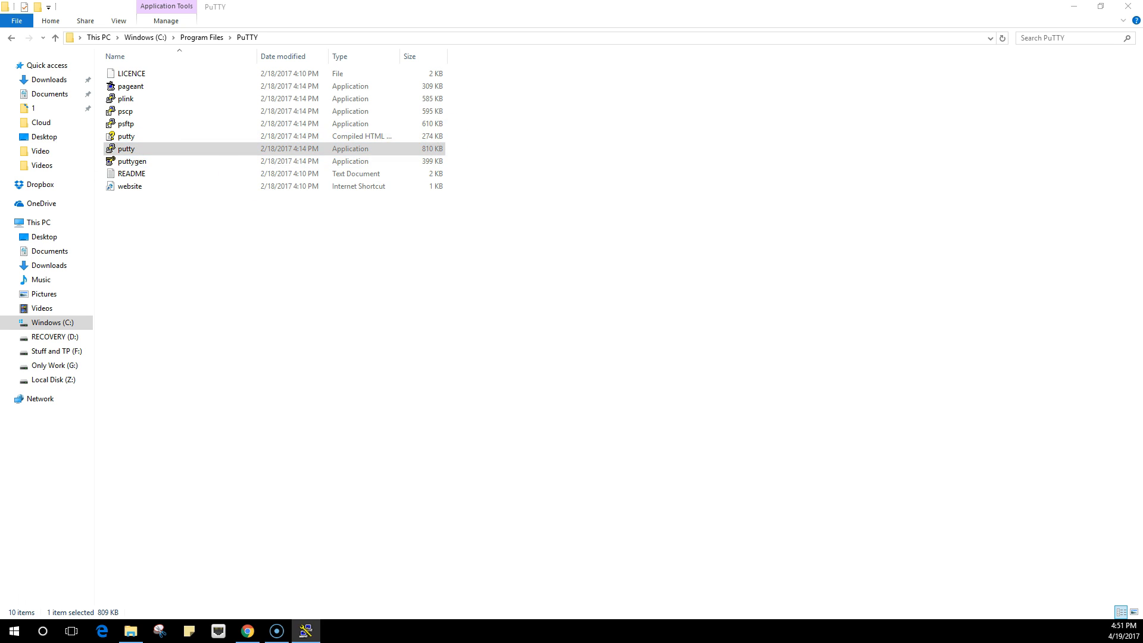
double_click(125, 148)
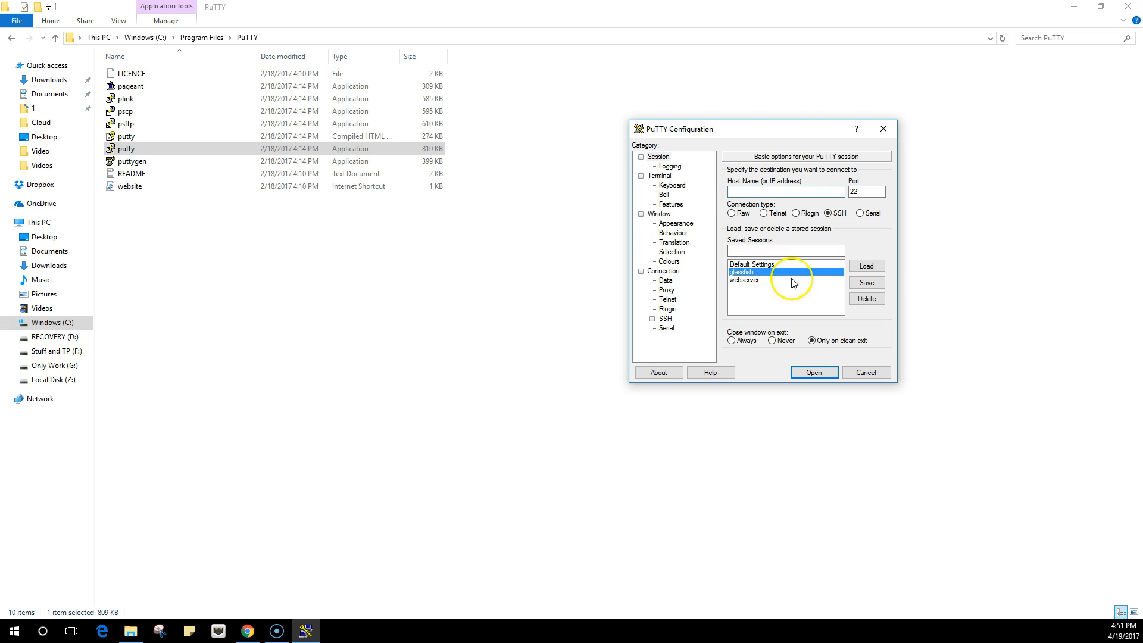
left_click(867, 299)
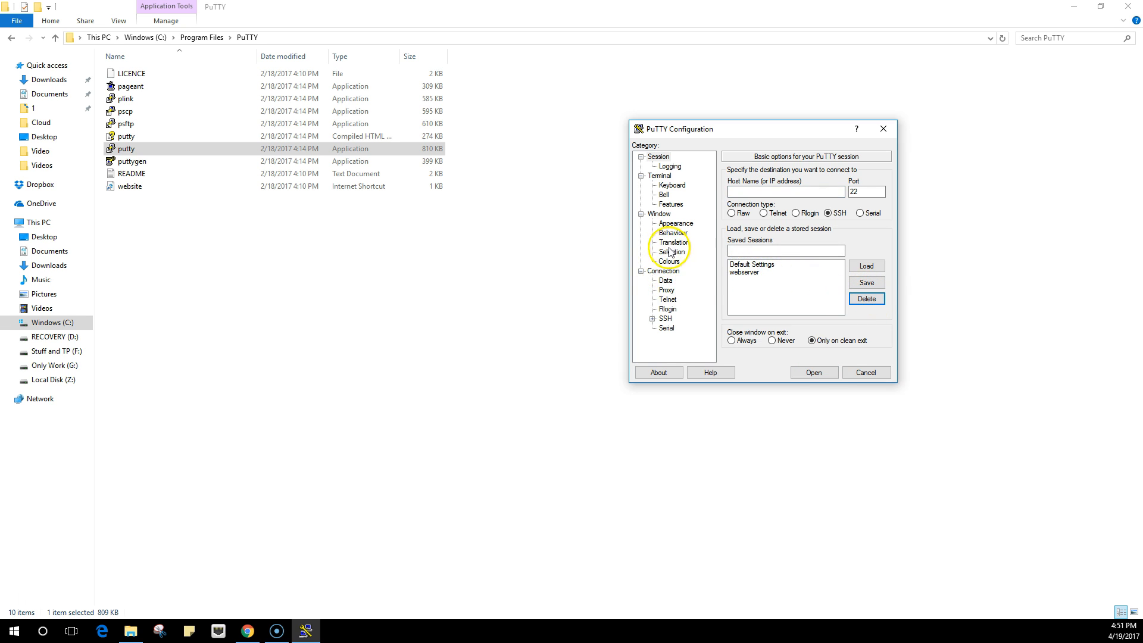
left_click(787, 191)
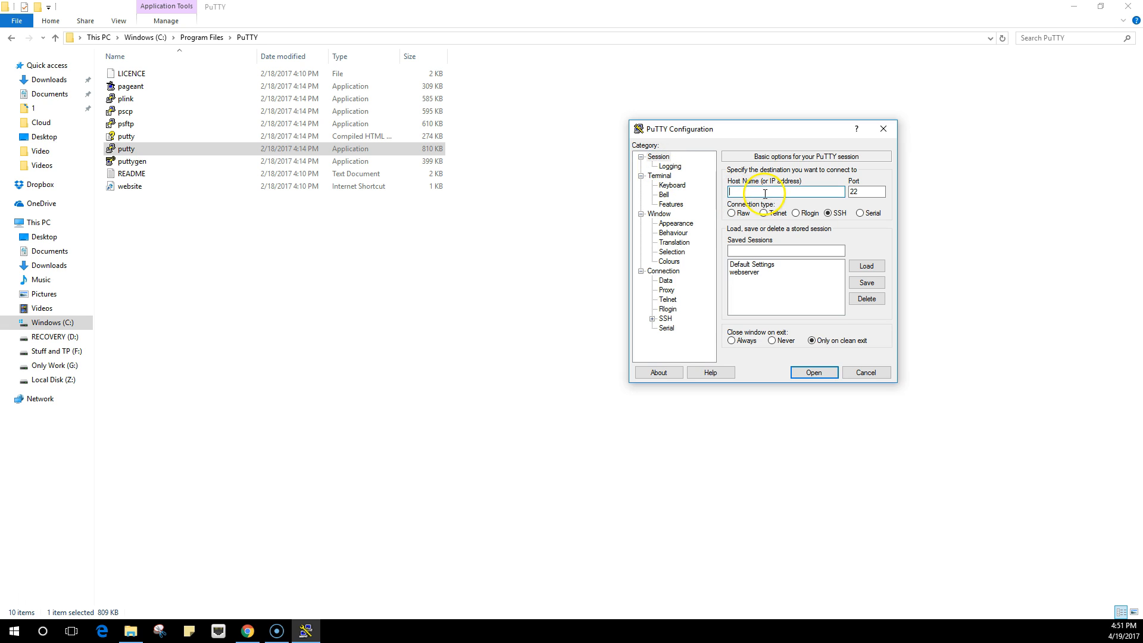
Enter ec2-34-209-140-30.us-west-2.compute.amazonaws.com as the host name.
left_click(246, 631)
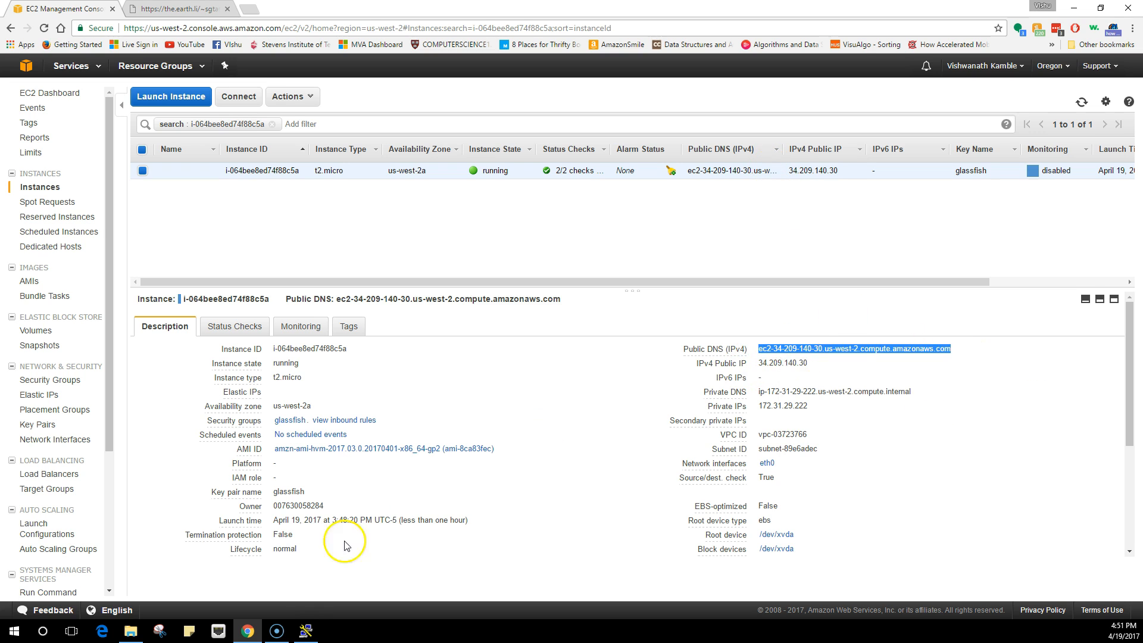
left_click(306, 631)
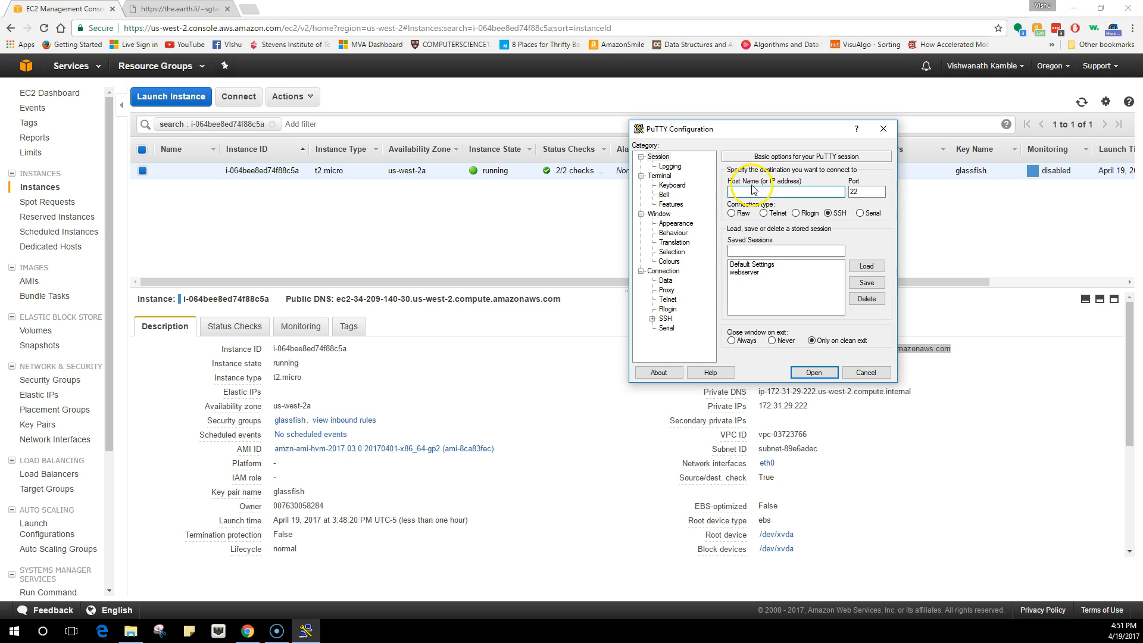
type("ec2-34-209-140-30.us-west-2.compute.amazonaws.com")
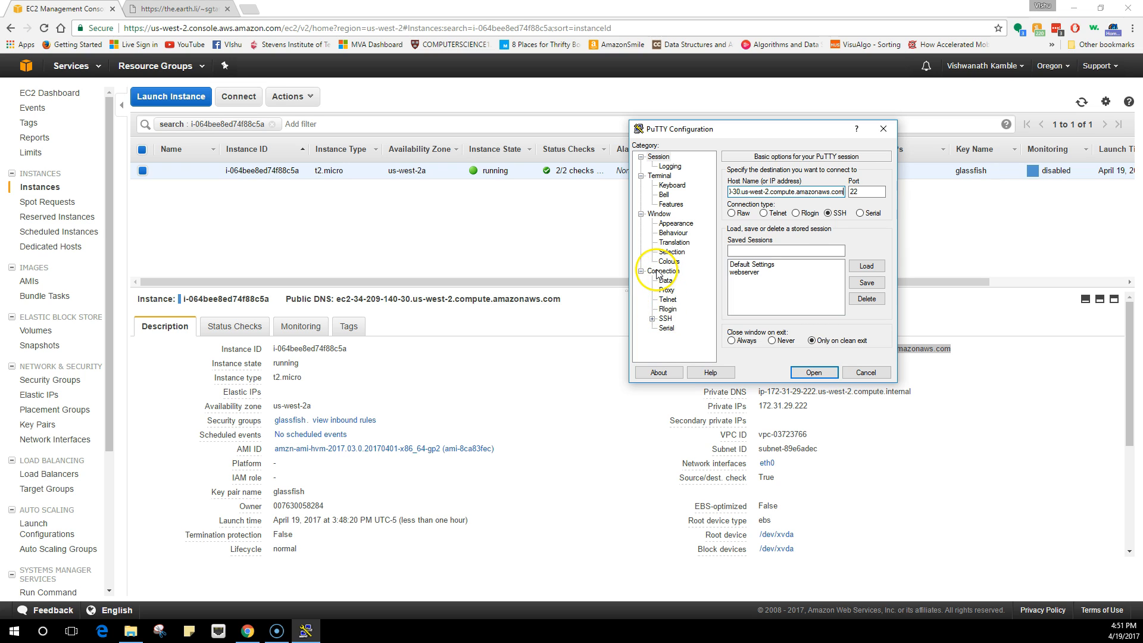
Set glassfish-postgresql.ppk from the Desktop as the private key under Connection > SSH > Auth.
left_click(662, 318)
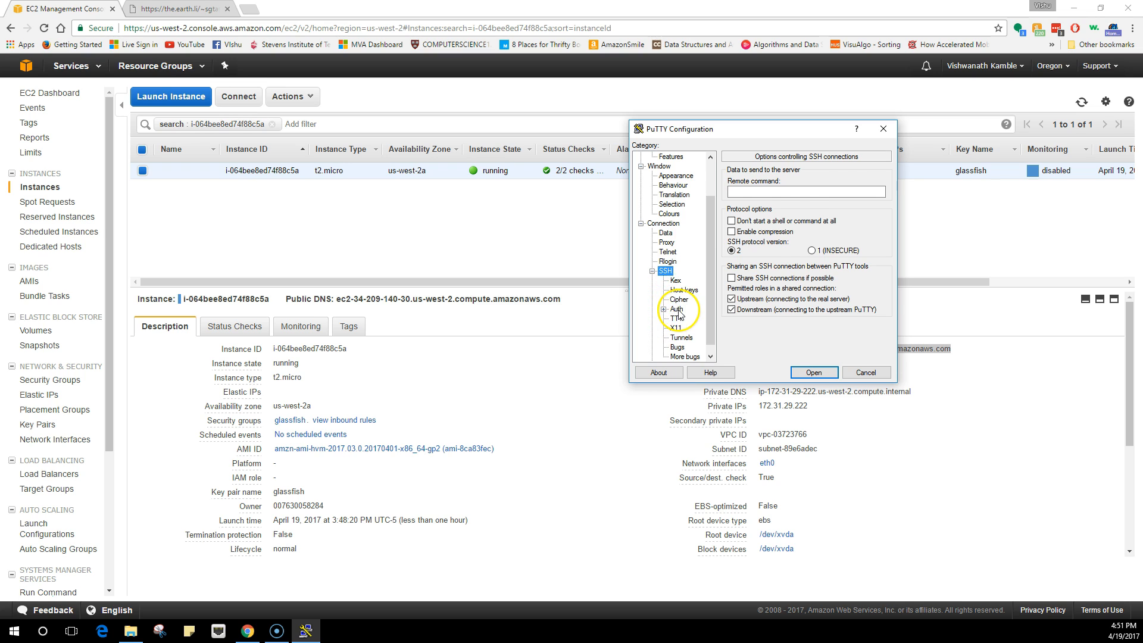
left_click(675, 308)
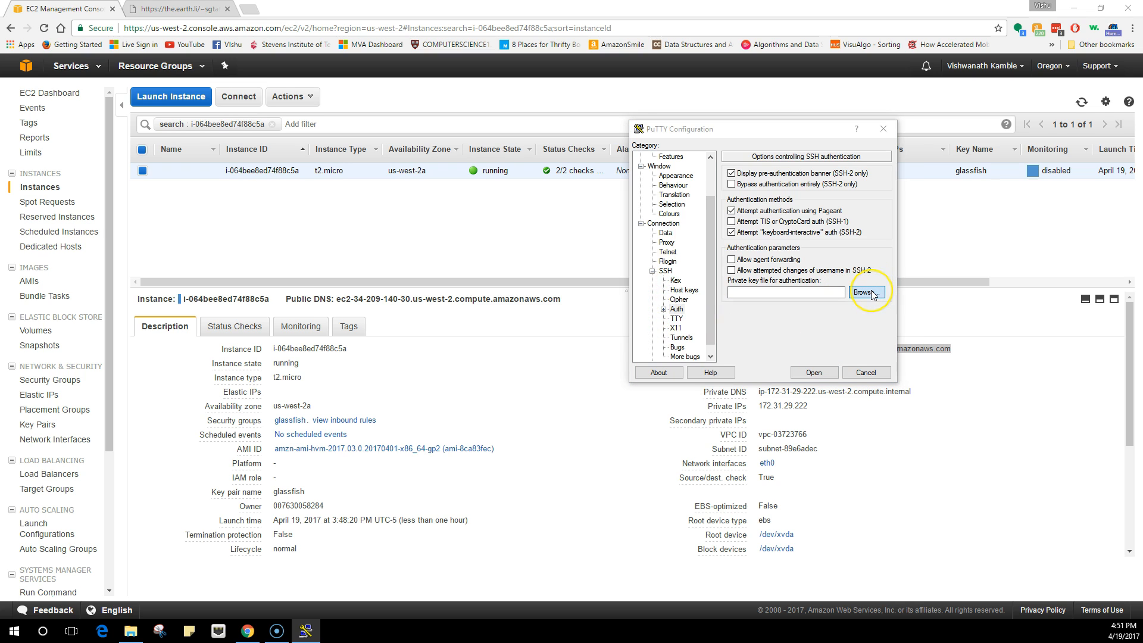
left_click(867, 292)
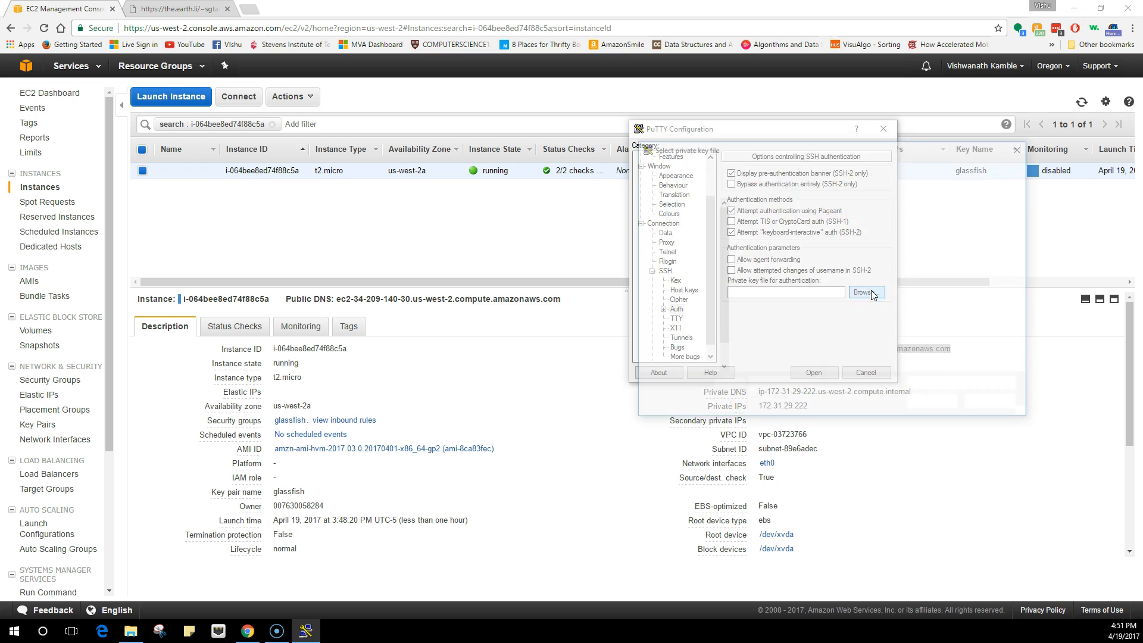
left_click(867, 292)
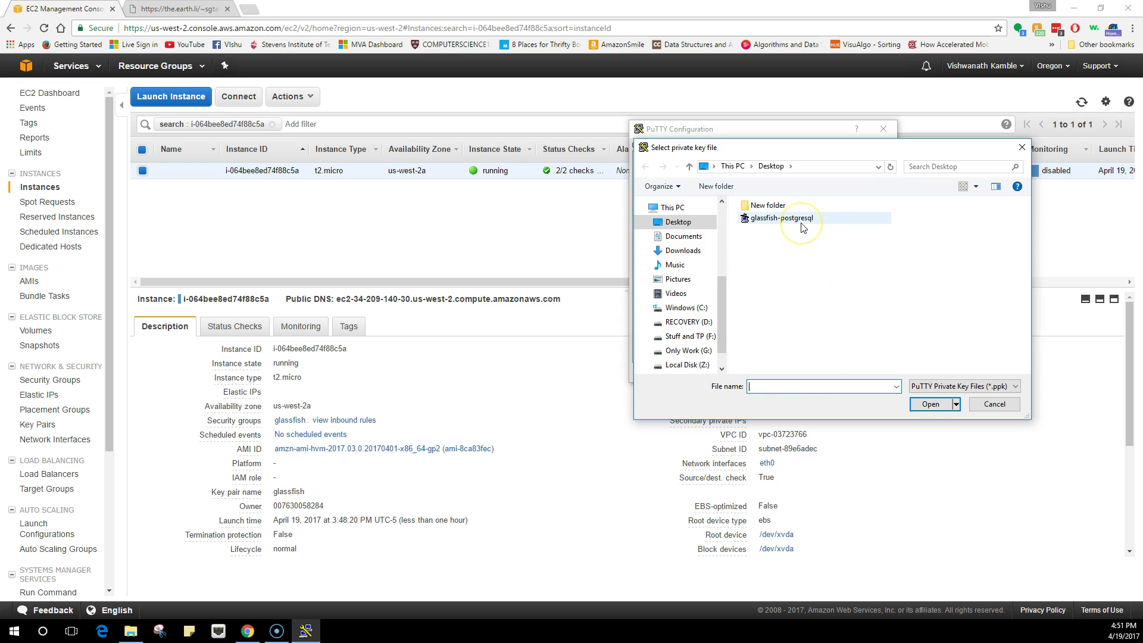
left_click(781, 218)
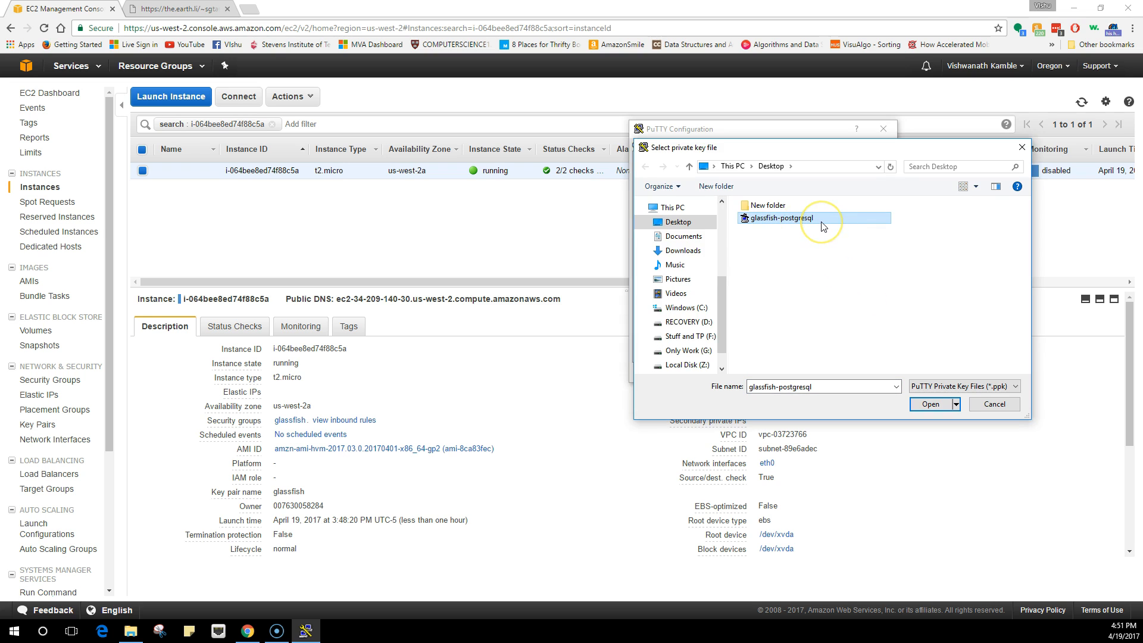
left_click(930, 404)
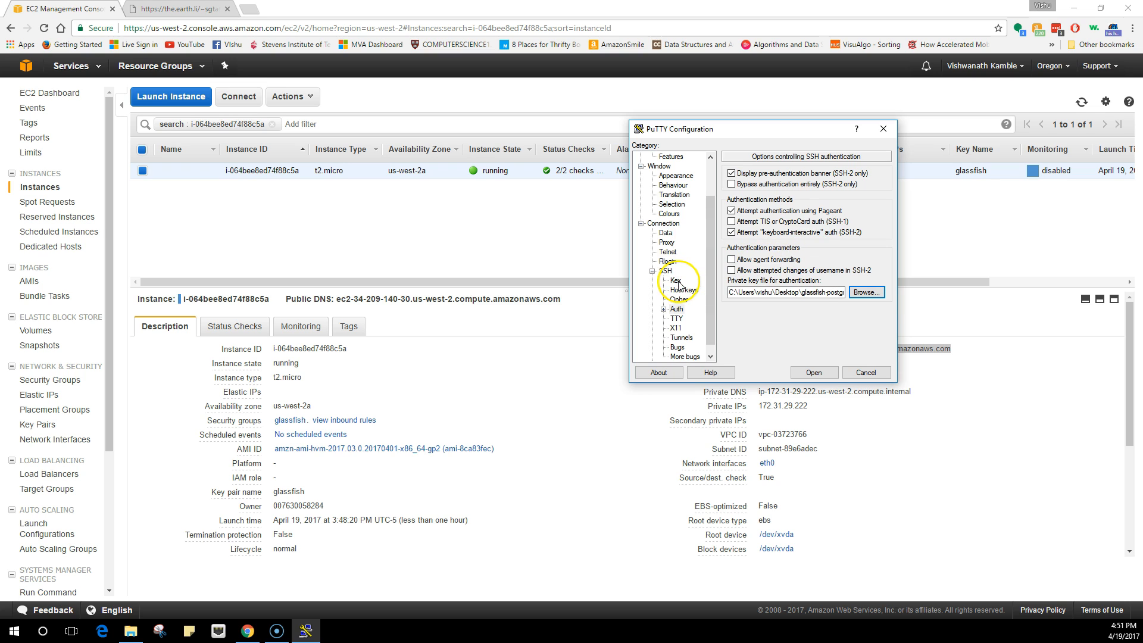
left_click(665, 233)
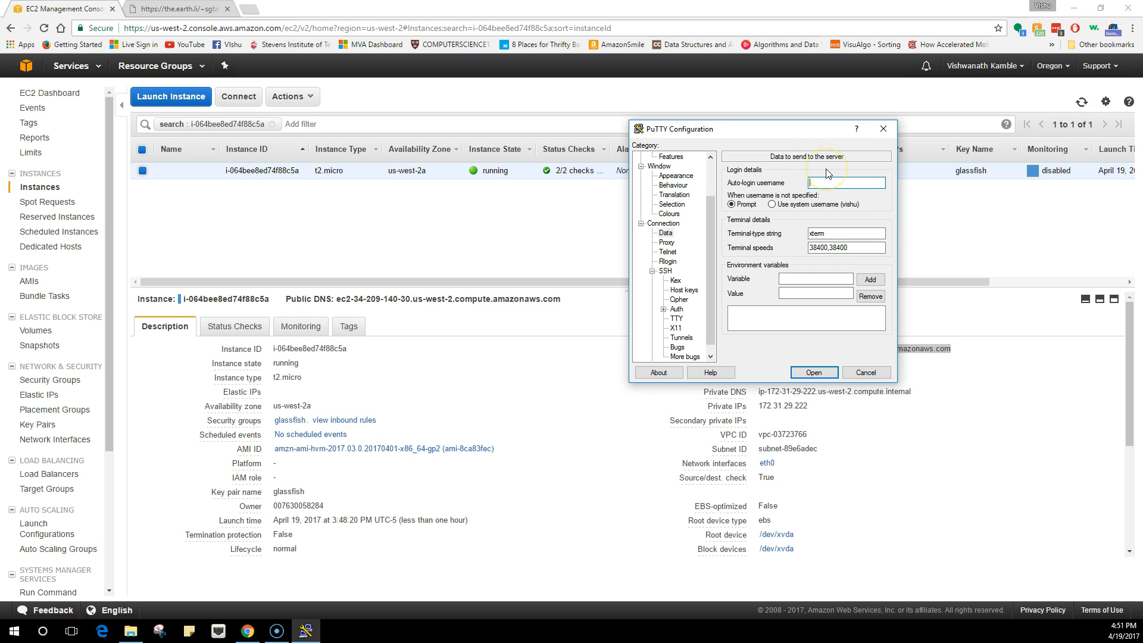
Enter ec2-user as the auto-login username and check it against the EC2 Connect instructions.
type("ec2-user")
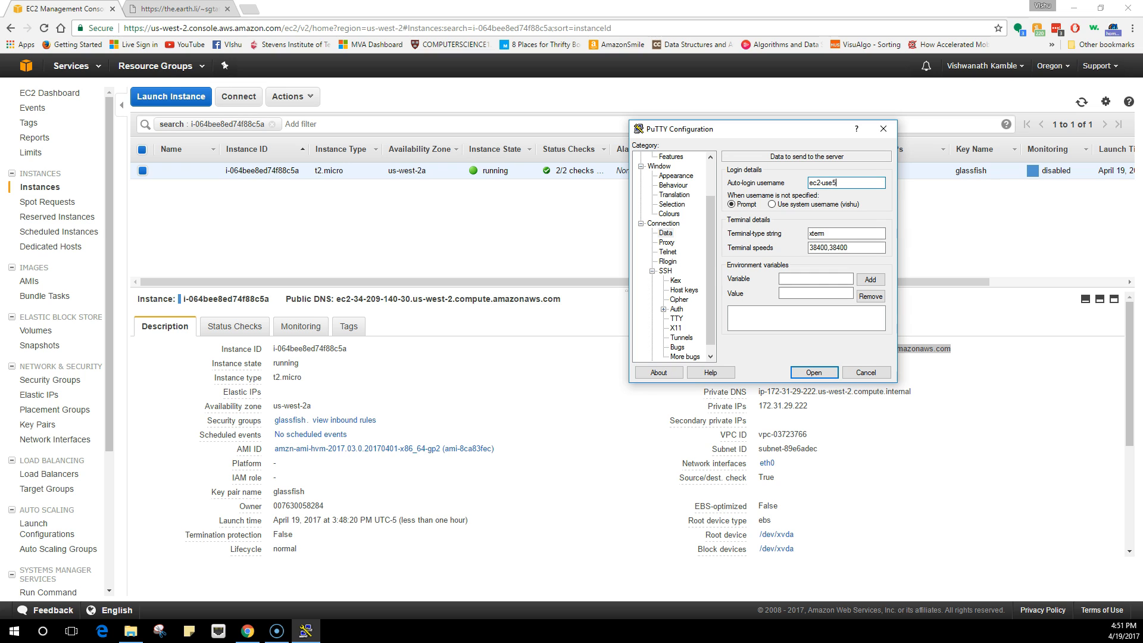
type("ec2-user")
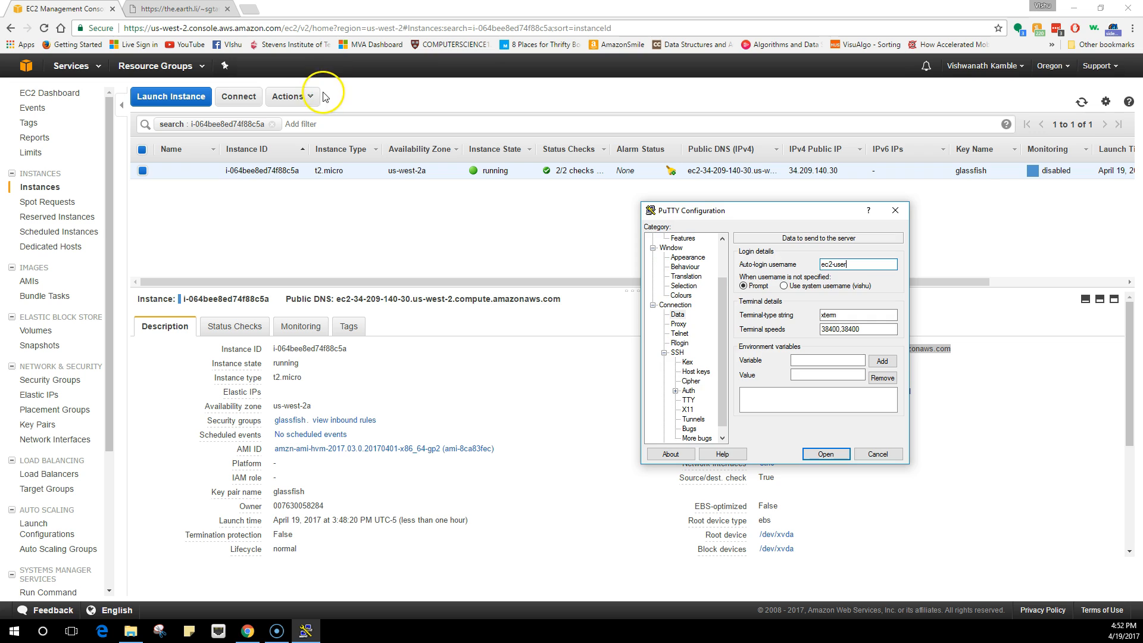
left_click(292, 96)
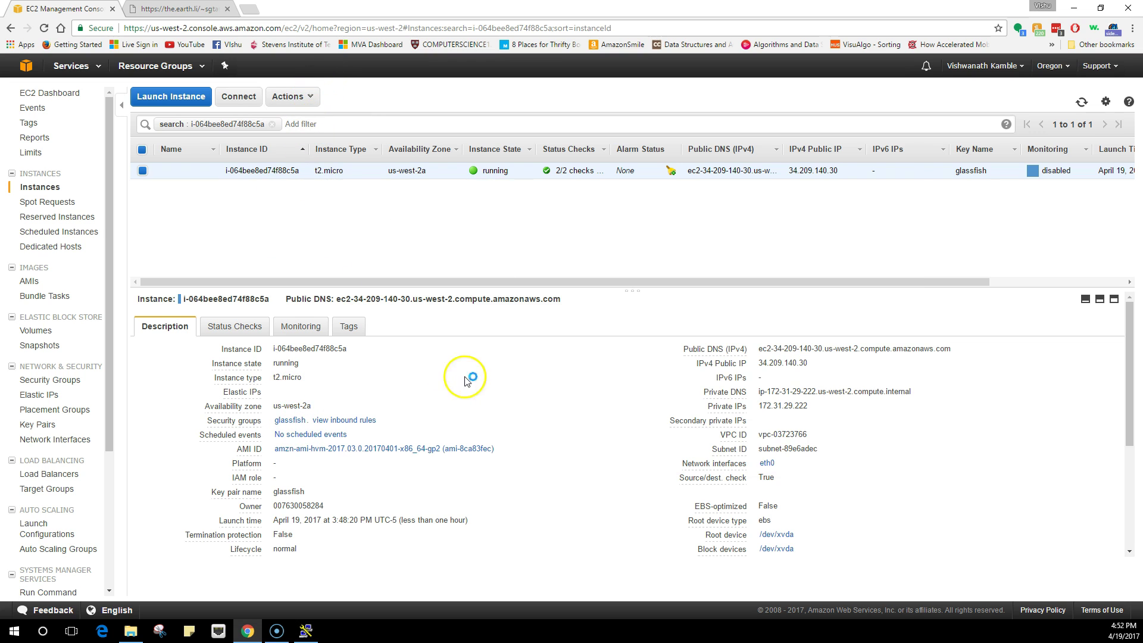
left_click(238, 96)
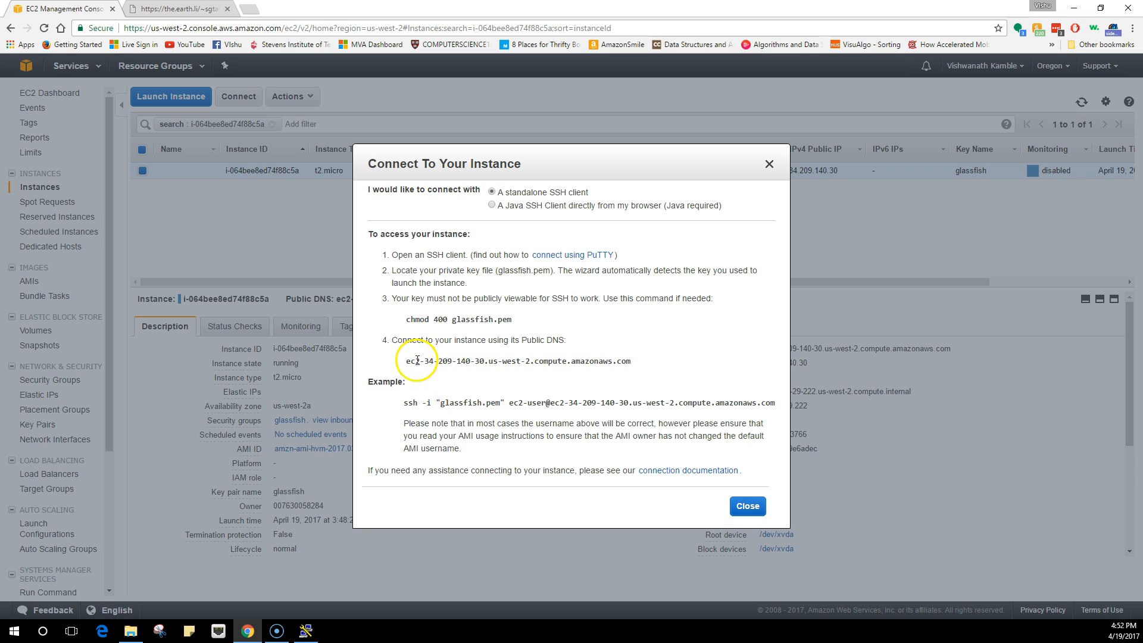
double_click(529, 403)
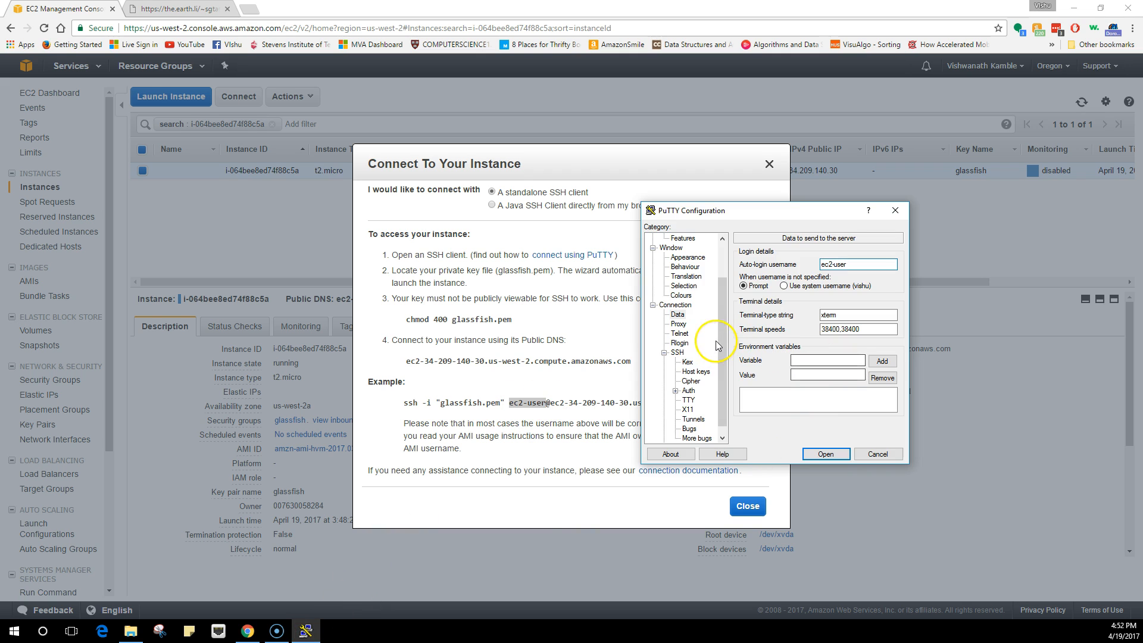
Set Default Foreground to bright green (0,255,64) and go back to the Session page.
left_click(688, 257)
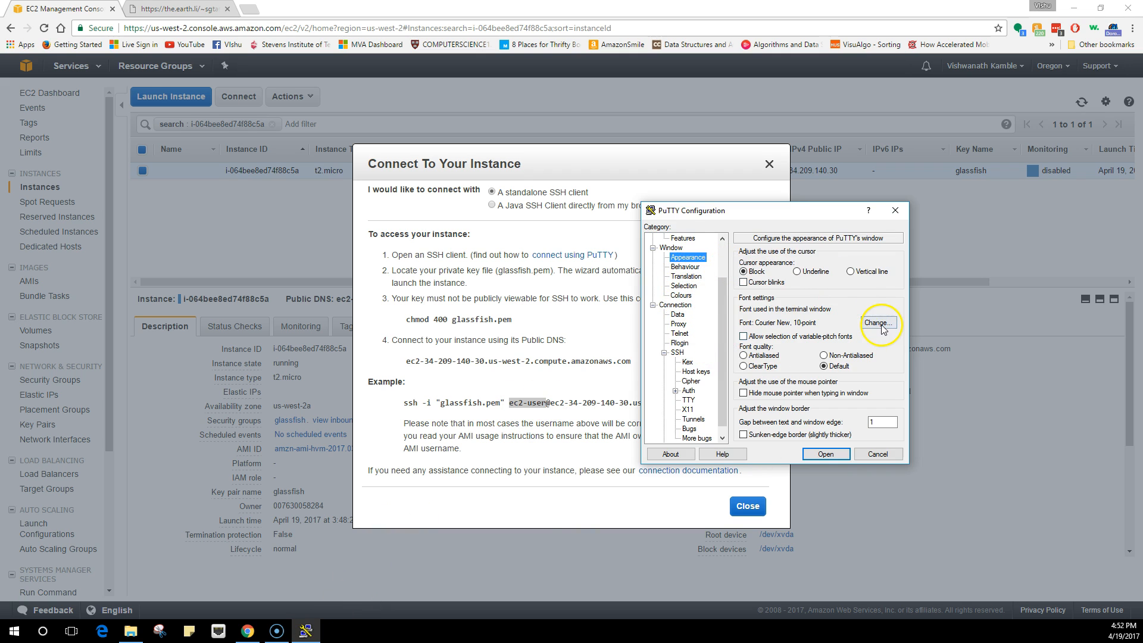
left_click(879, 323)
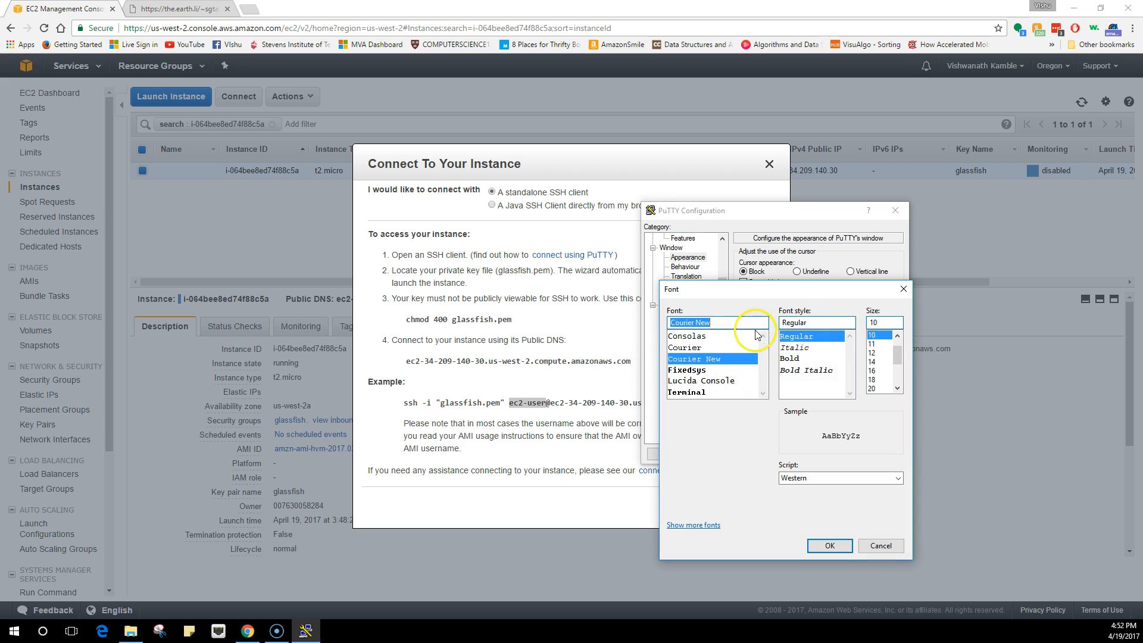
left_click(829, 546)
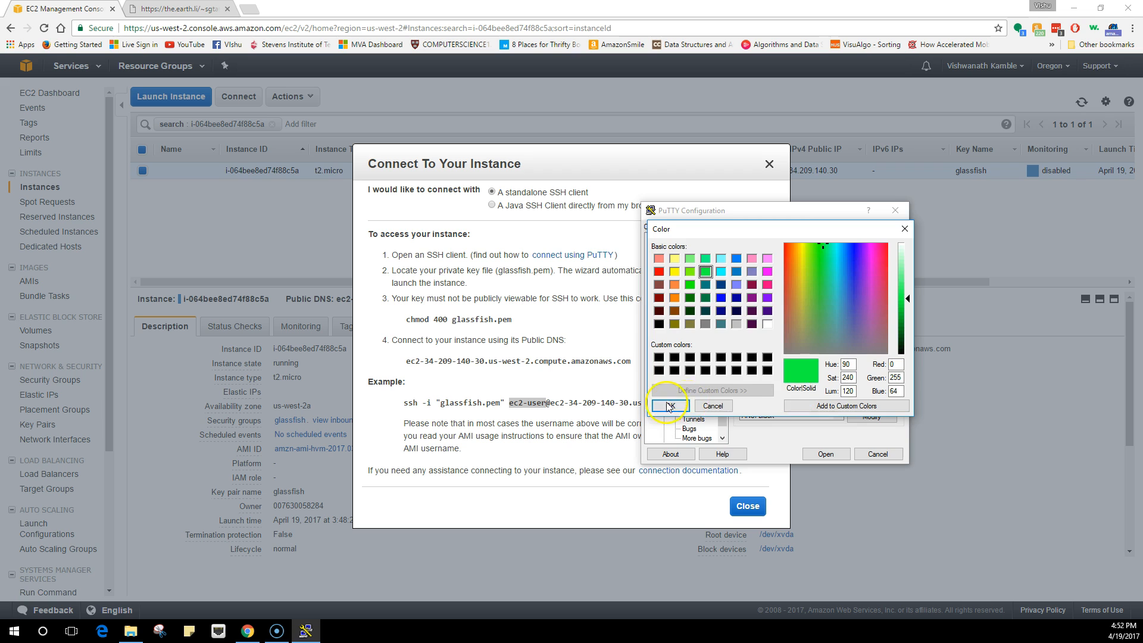
left_click(668, 406)
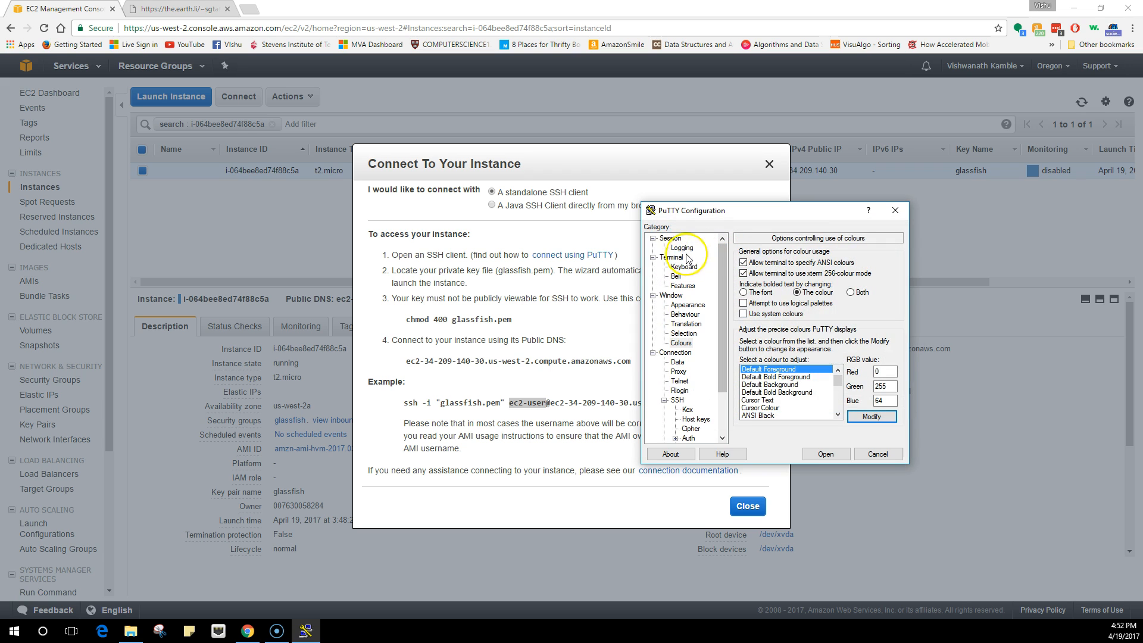
left_click(670, 238)
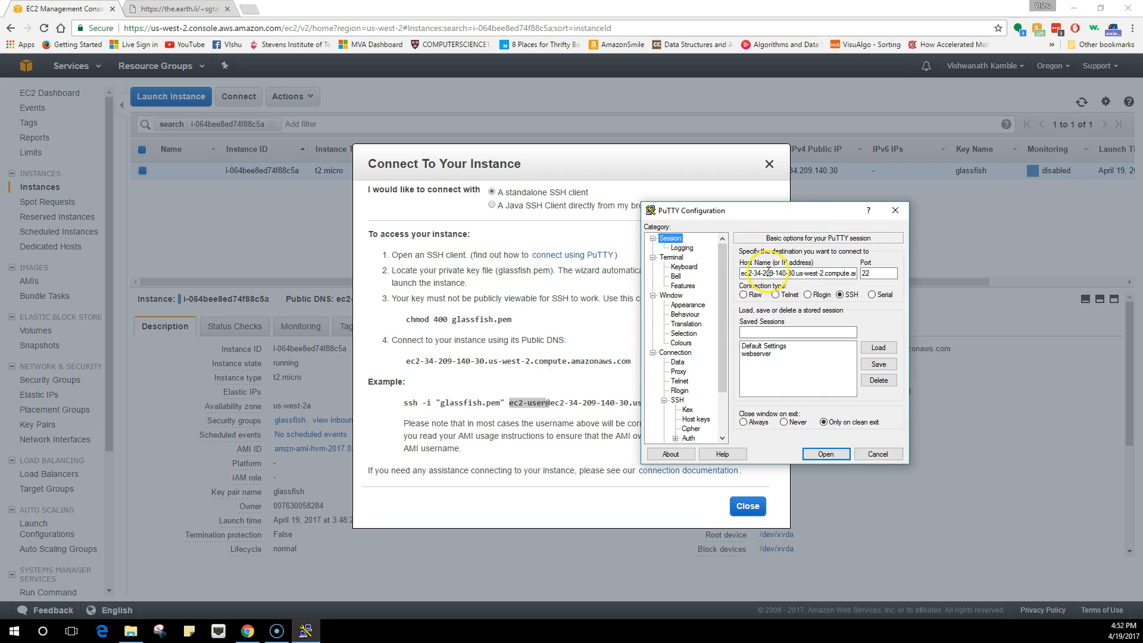
Save the current connection settings under the session name 'glassfish'.
left_click(798, 332)
type("glassfish")
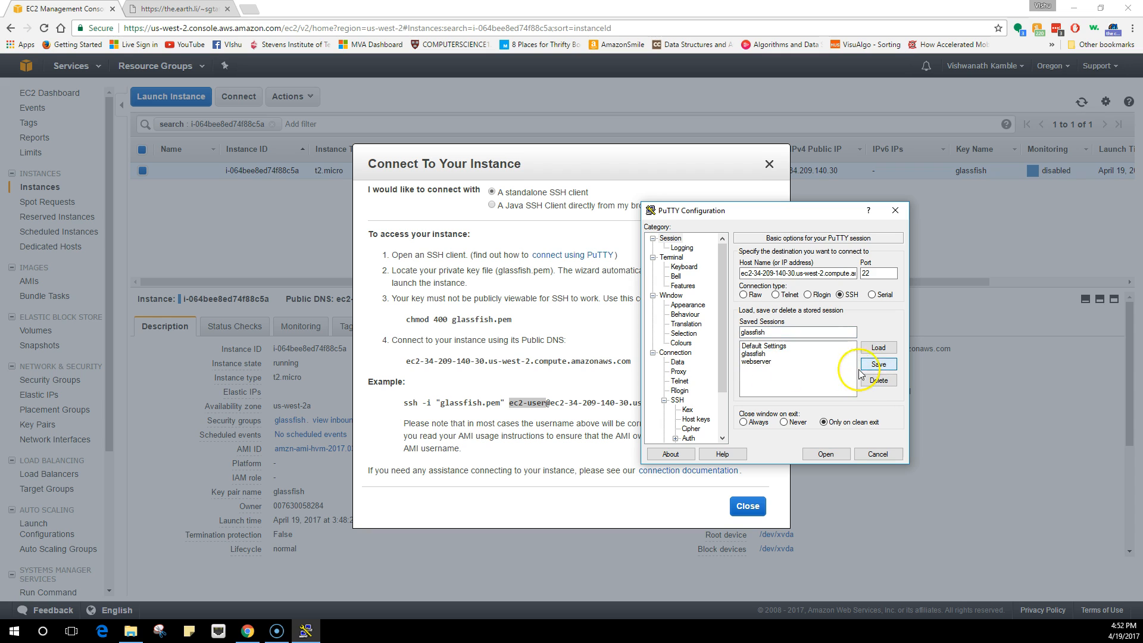
left_click(761, 352)
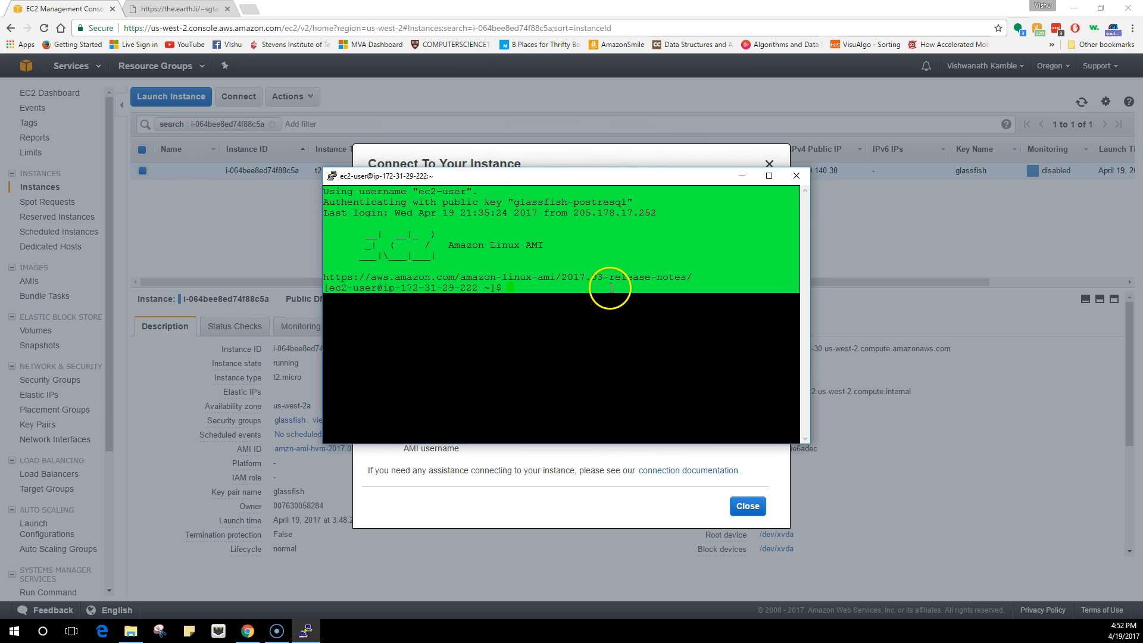
mouse_move(617, 281)
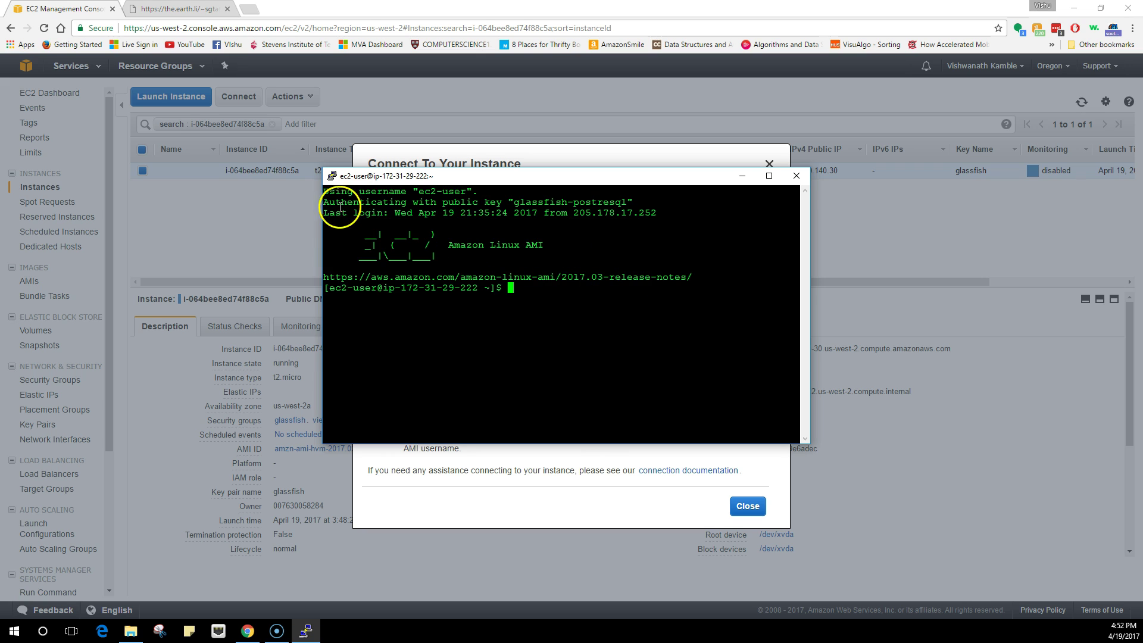
Highlight the glassfish-postgresql key name in the banner, run whoami, and start typing 'cd /'.
left_click_drag(324, 212, 662, 212)
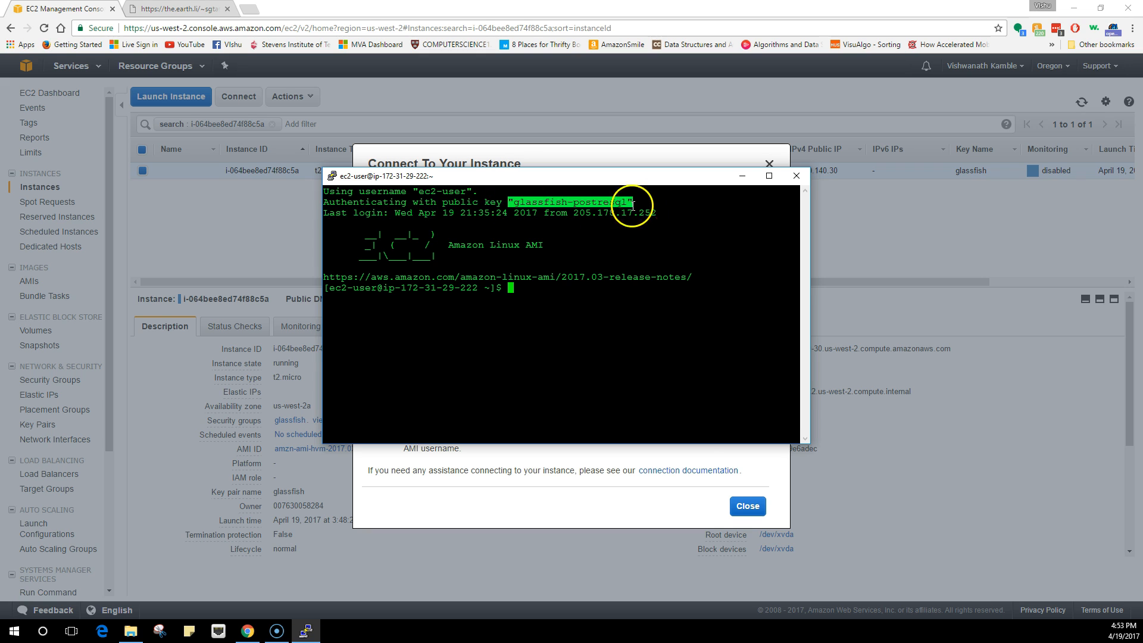
mouse_move(546, 277)
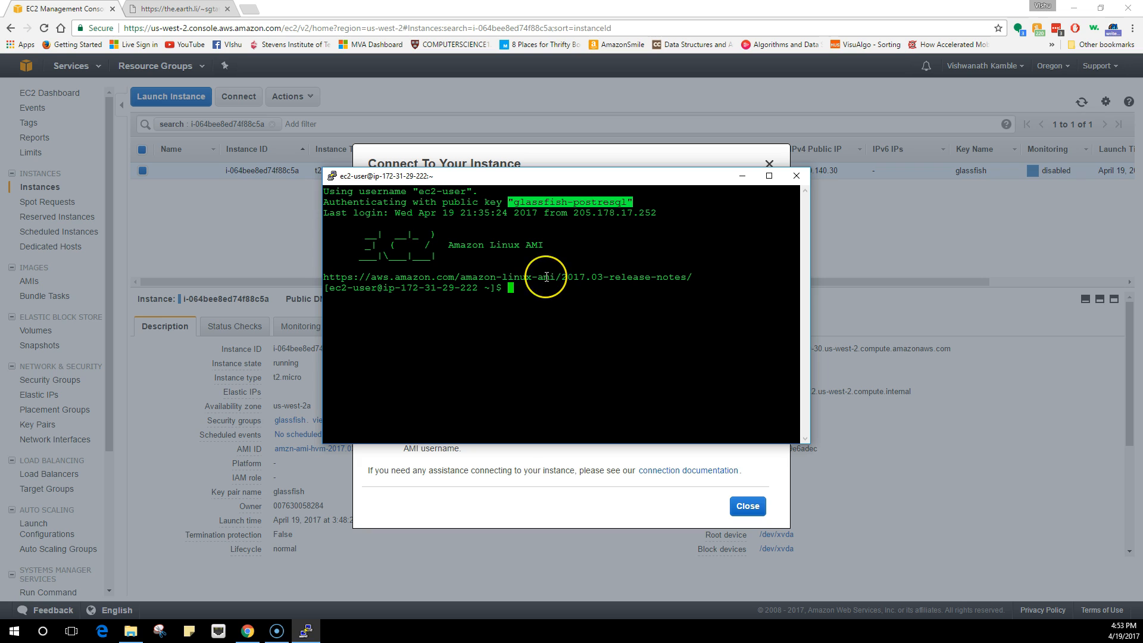
type("whoami")
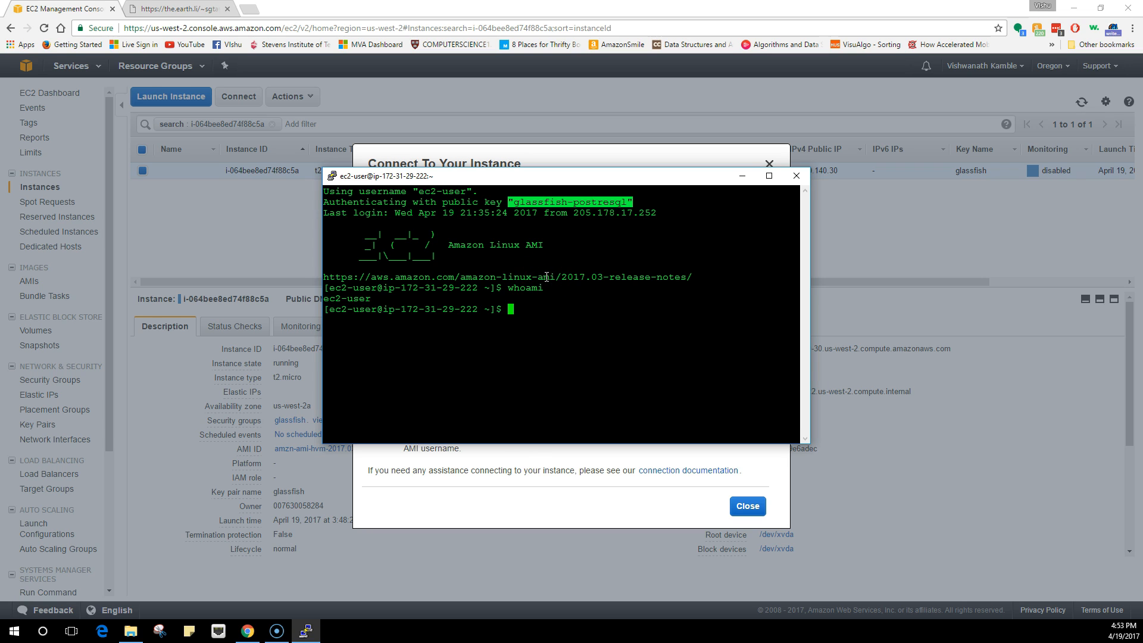
type("cd /")
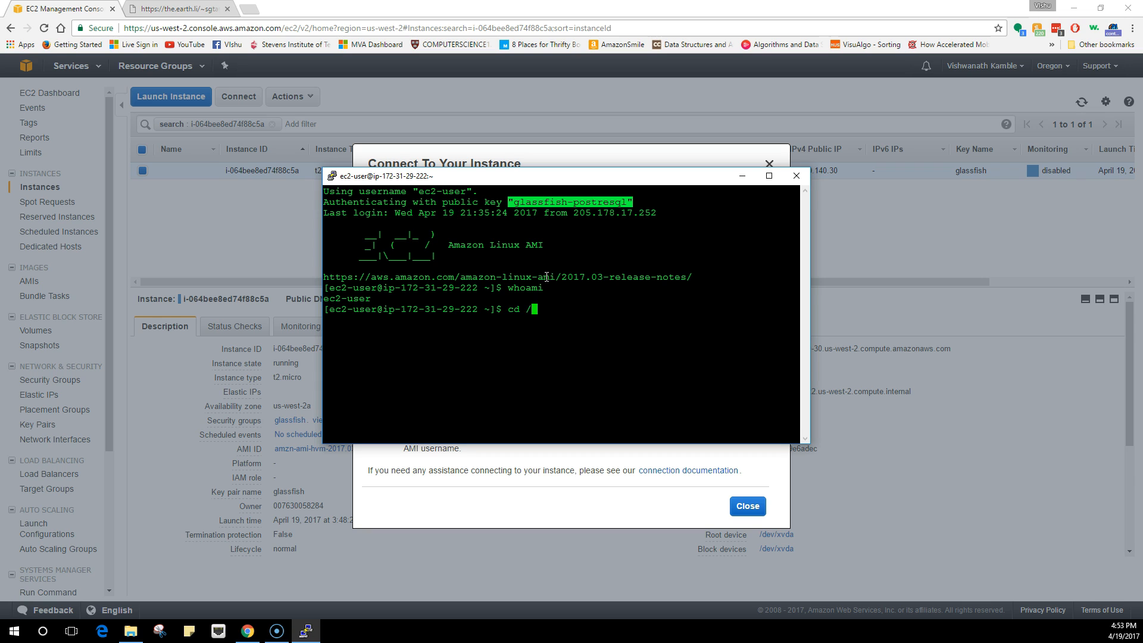